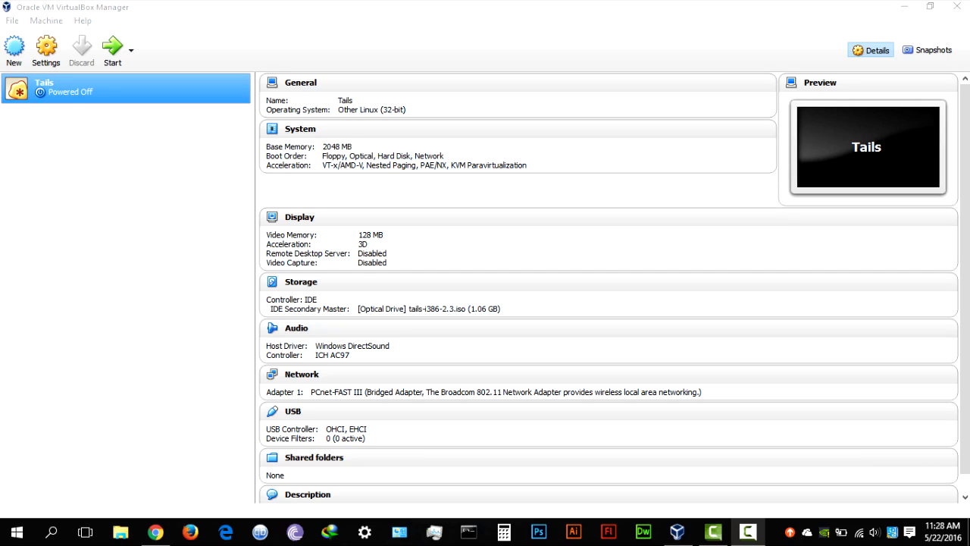
mouse_move(260, 120)
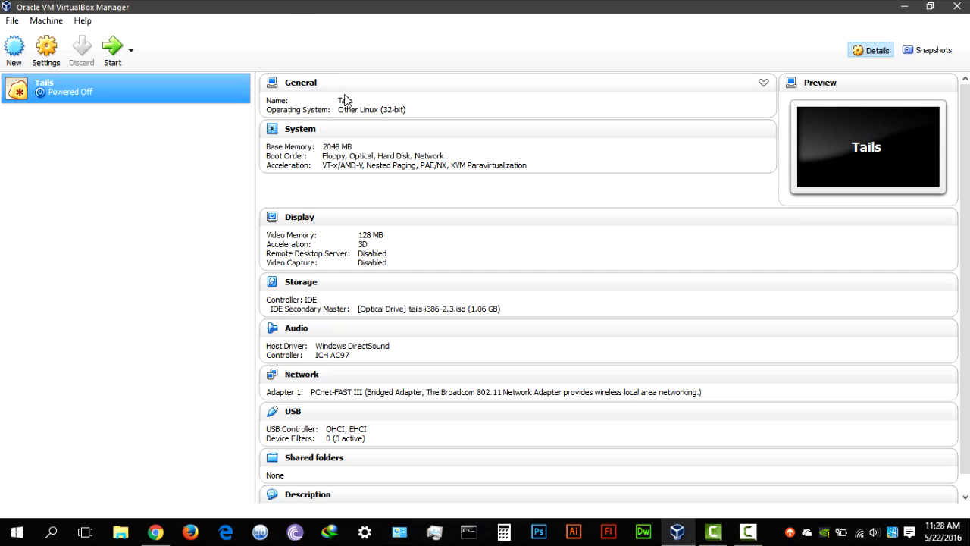
mouse_move(330, 91)
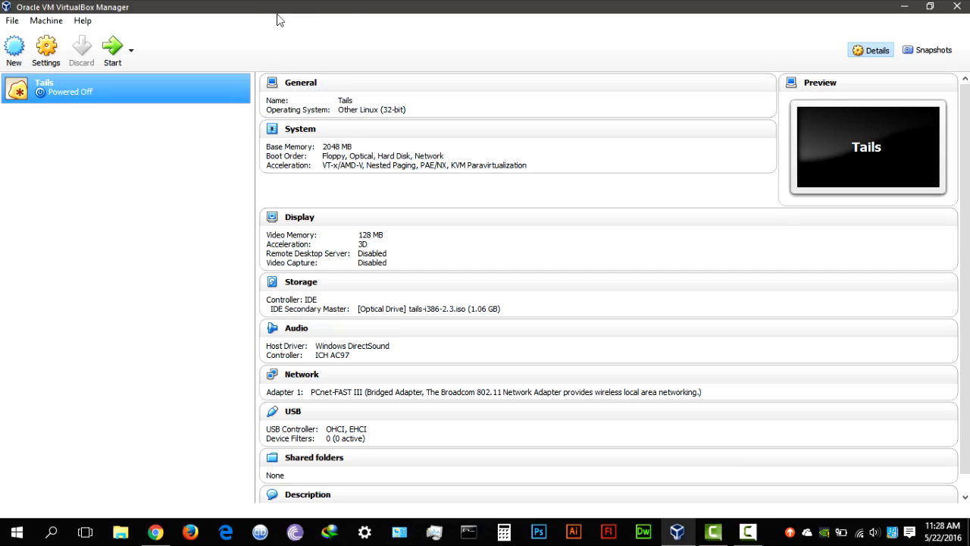
mouse_move(76, 84)
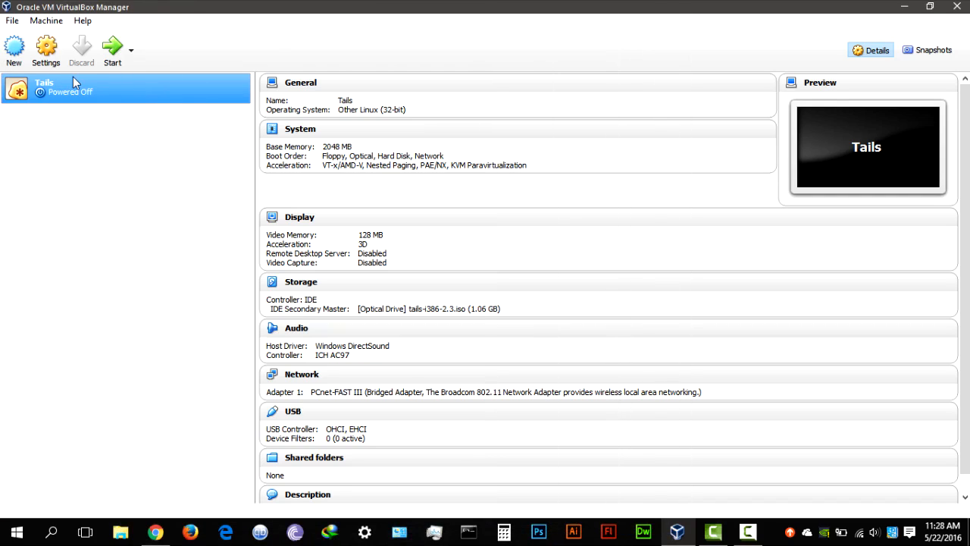
mouse_move(72, 87)
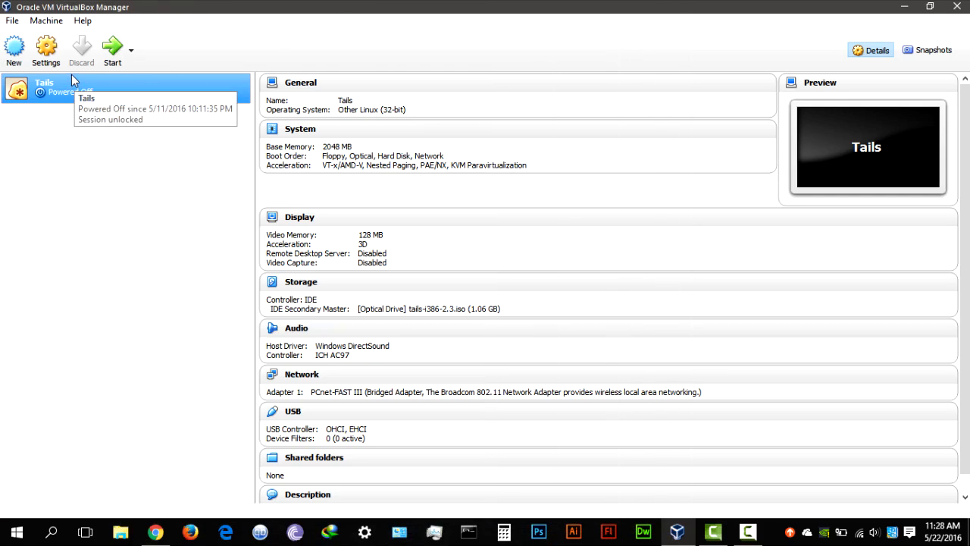
mouse_move(109, 479)
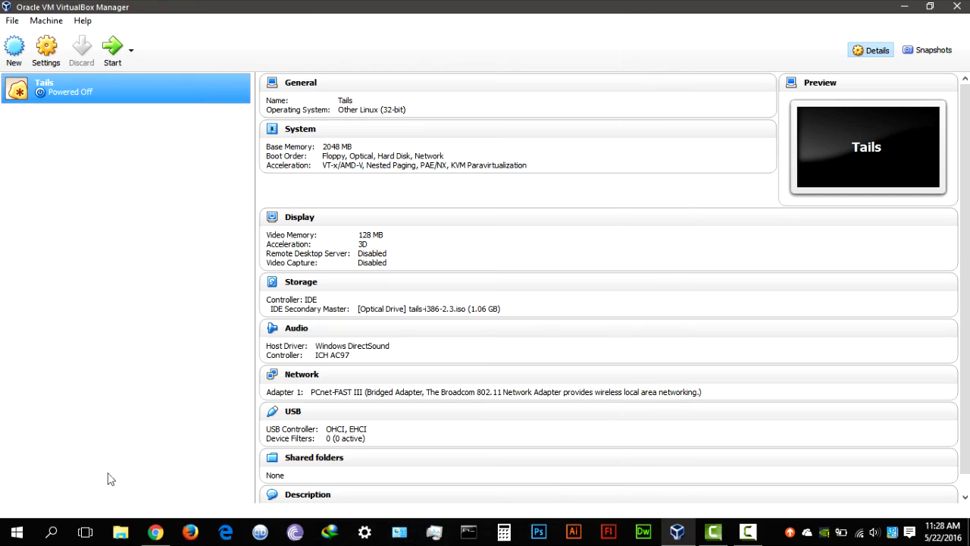
mouse_move(29, 187)
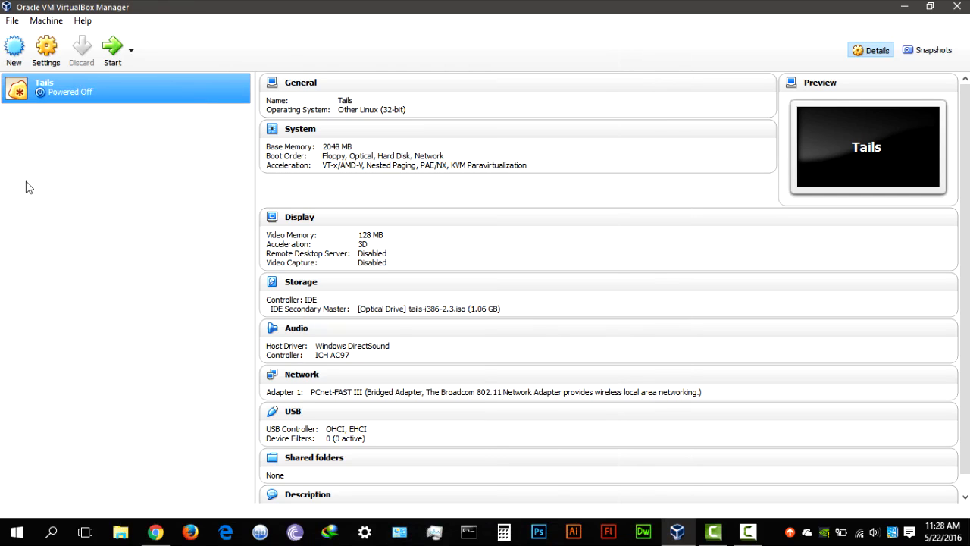
mouse_move(13, 49)
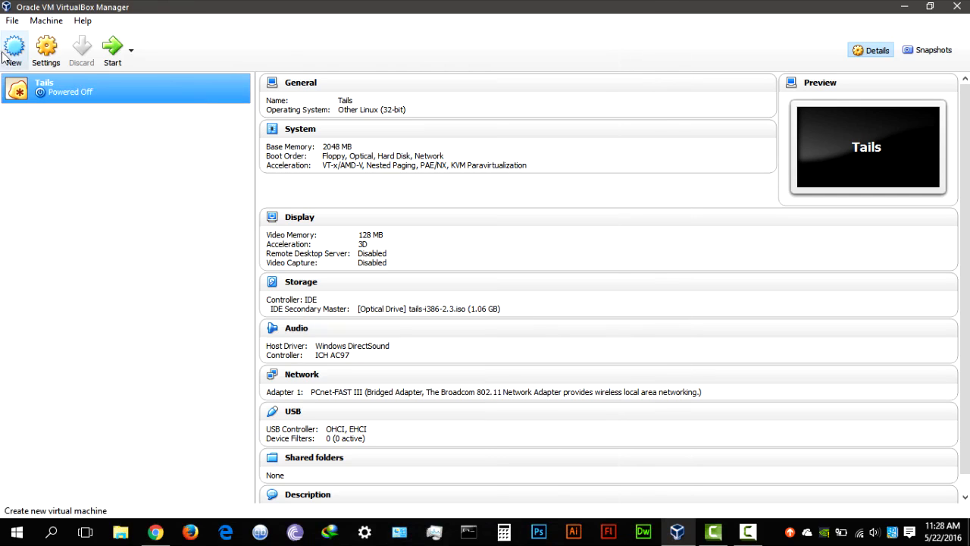
Start a new virtual machine named Kali 64 with type Linux and version Debian (64-bit)
click(14, 49)
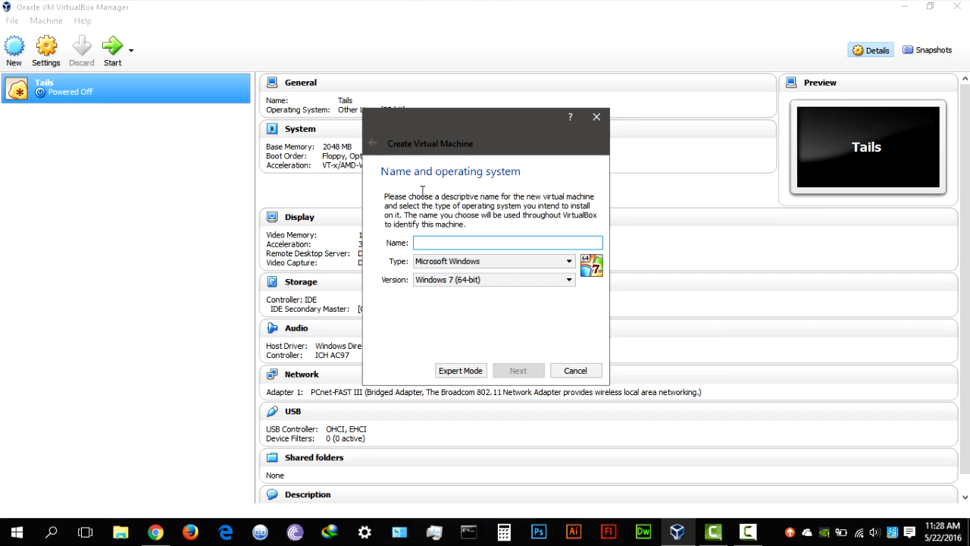
text(Kali)
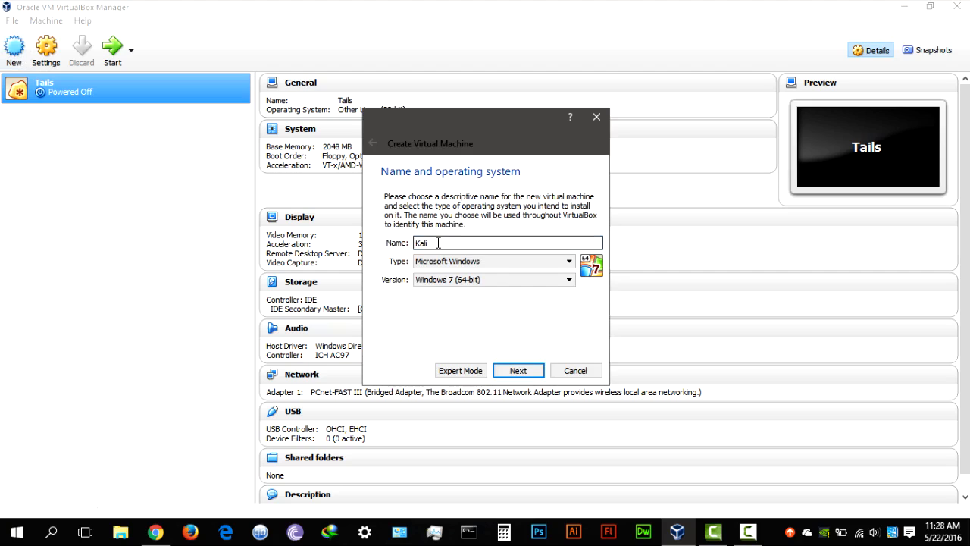
click(568, 260)
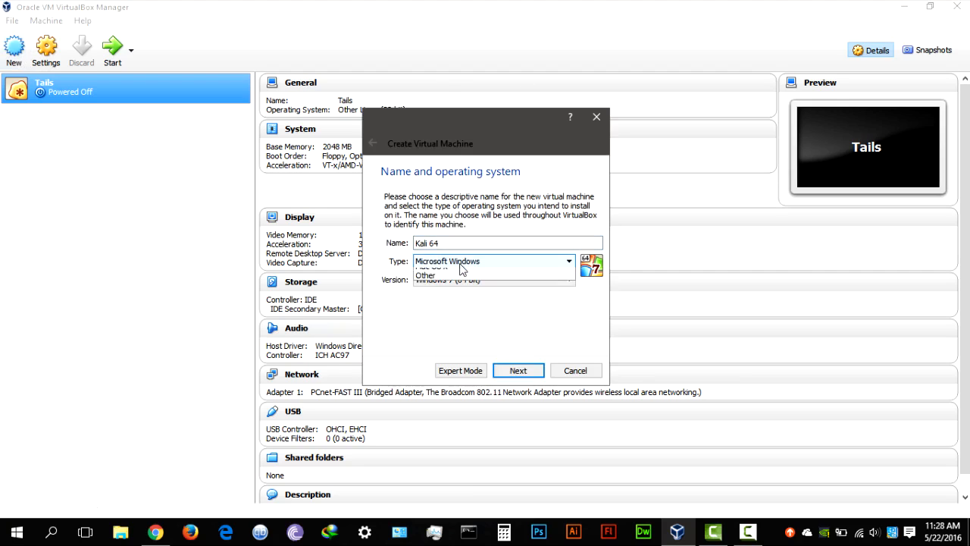
click(424, 269)
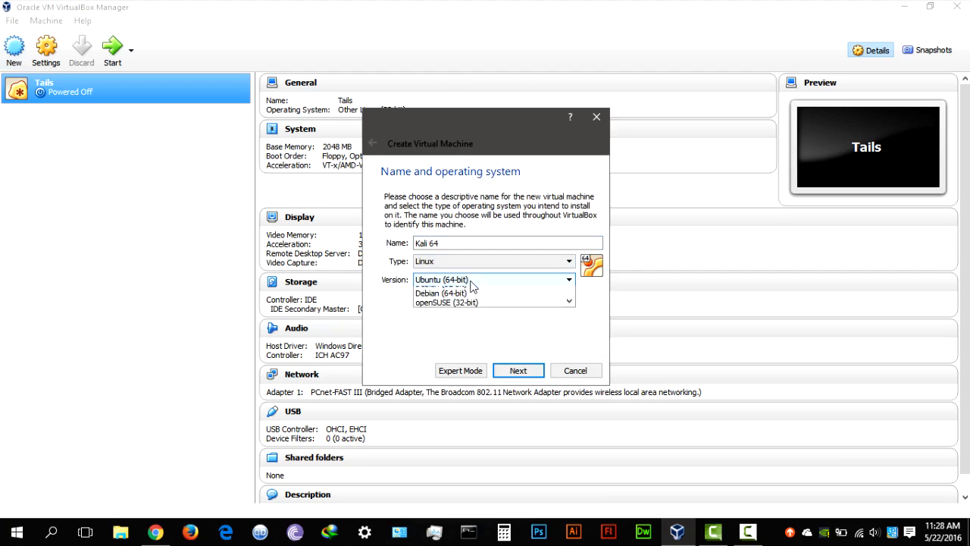
click(569, 279)
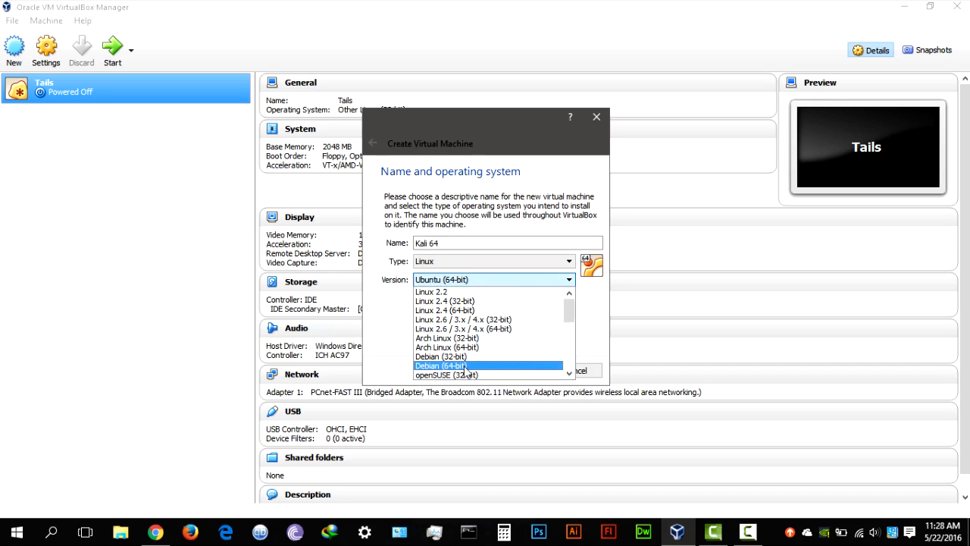
click(440, 366)
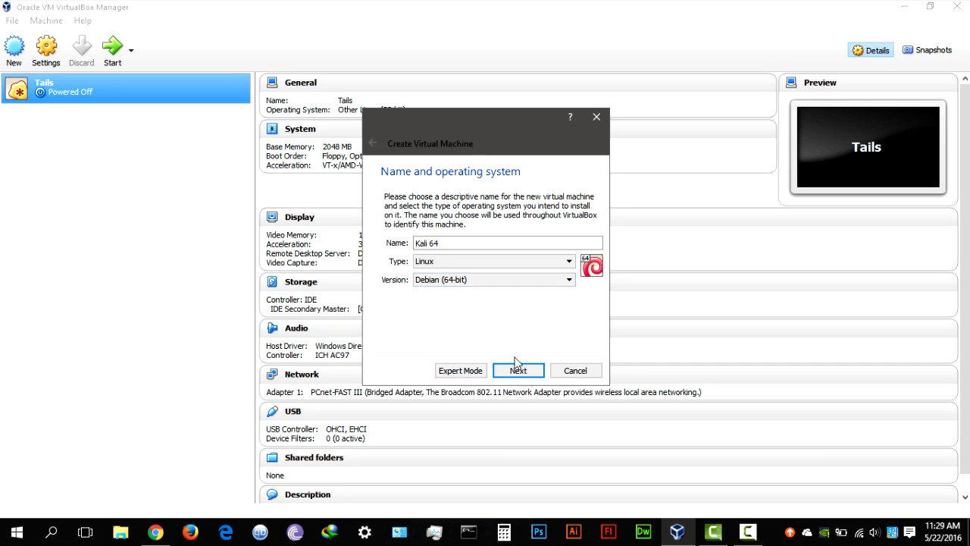
Give Kali 64 2048 MB of memory and advance to the hard disk page
click(518, 370)
text(2)
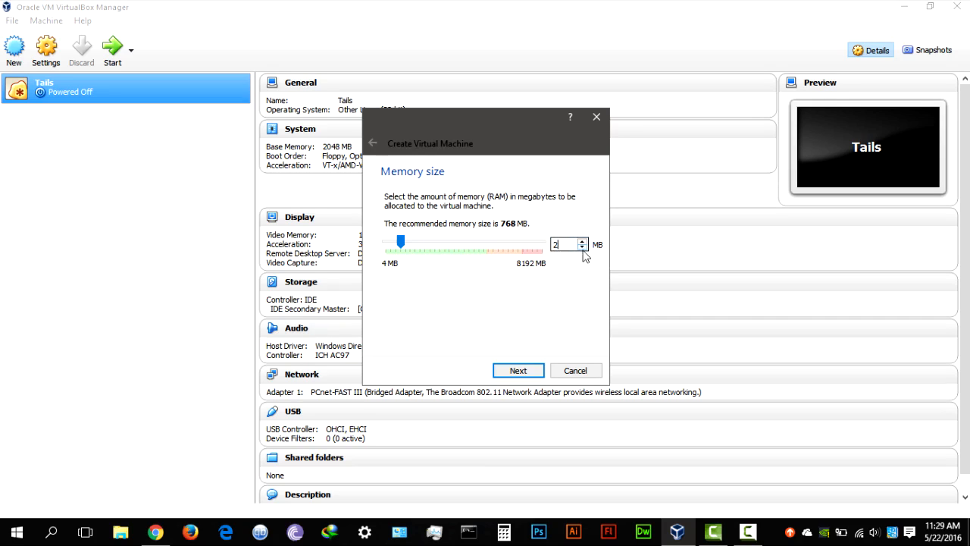
text(048)
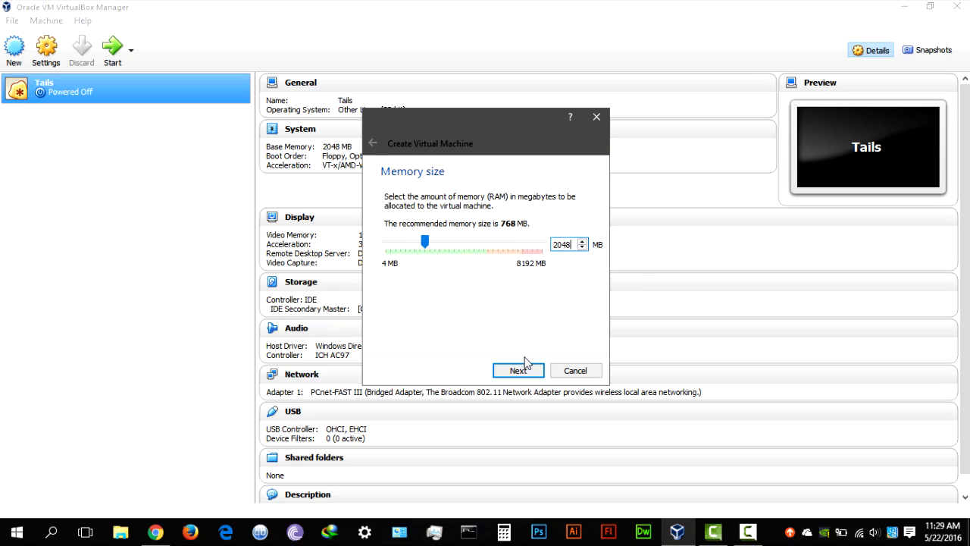
click(519, 370)
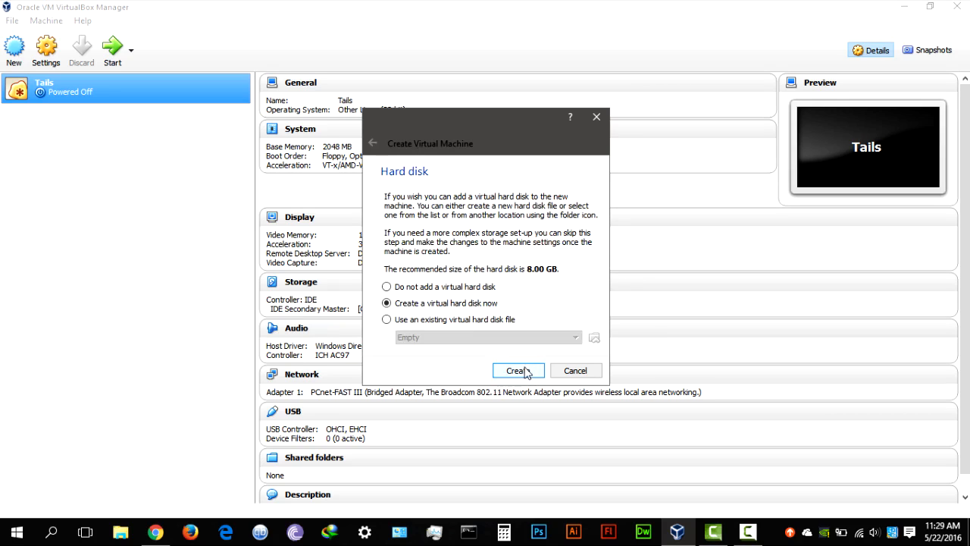
mouse_move(466, 307)
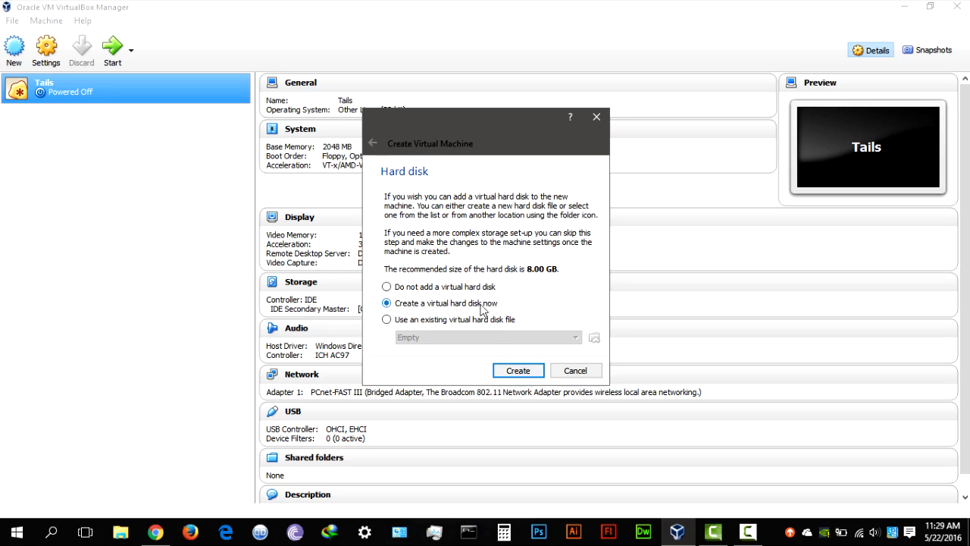
mouse_move(518, 370)
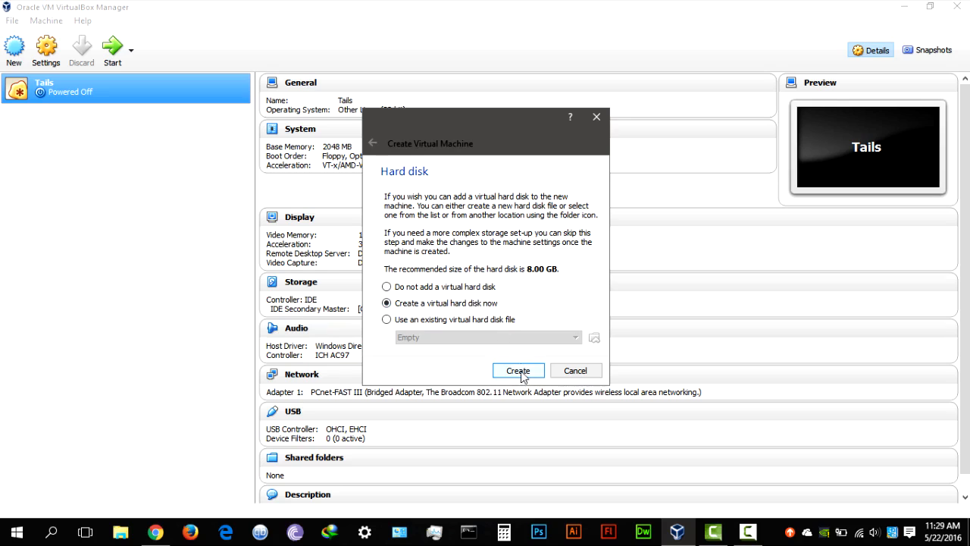
Choose to create a new virtual hard disk for Kali 64 now
click(518, 371)
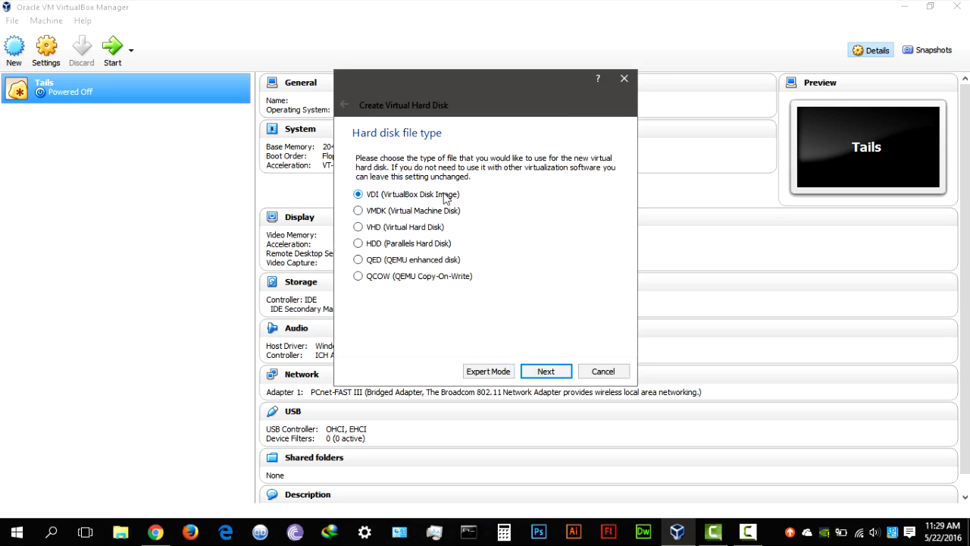
mouse_move(410, 218)
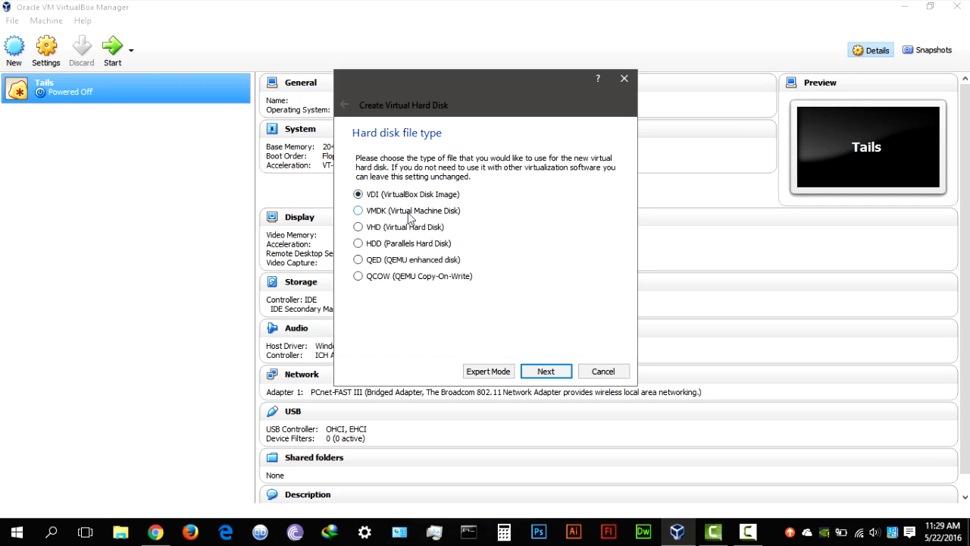
mouse_move(455, 215)
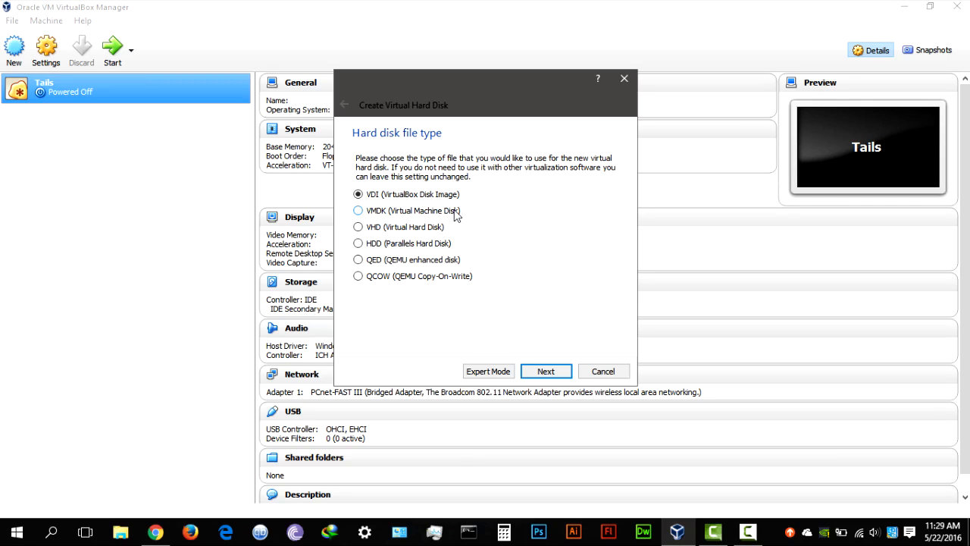
mouse_move(416, 199)
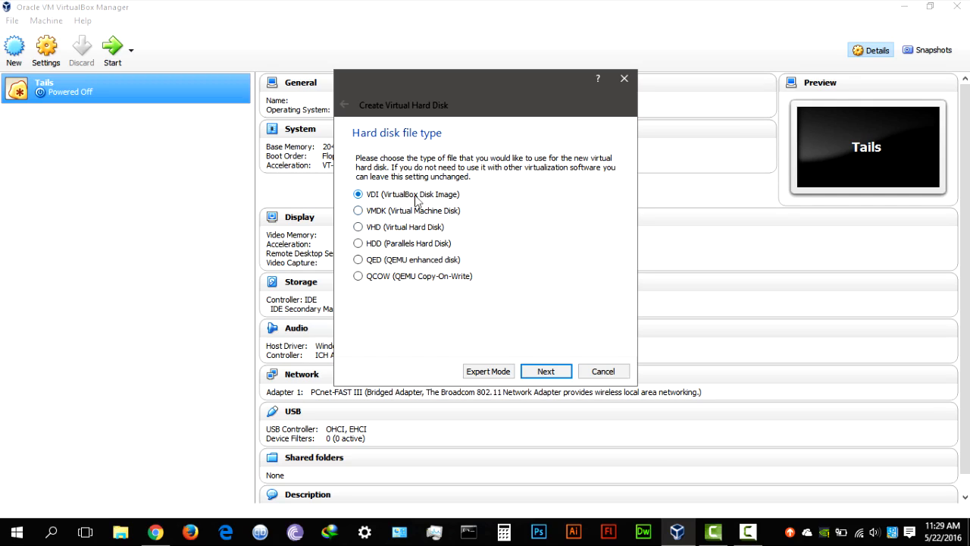
mouse_move(340, 264)
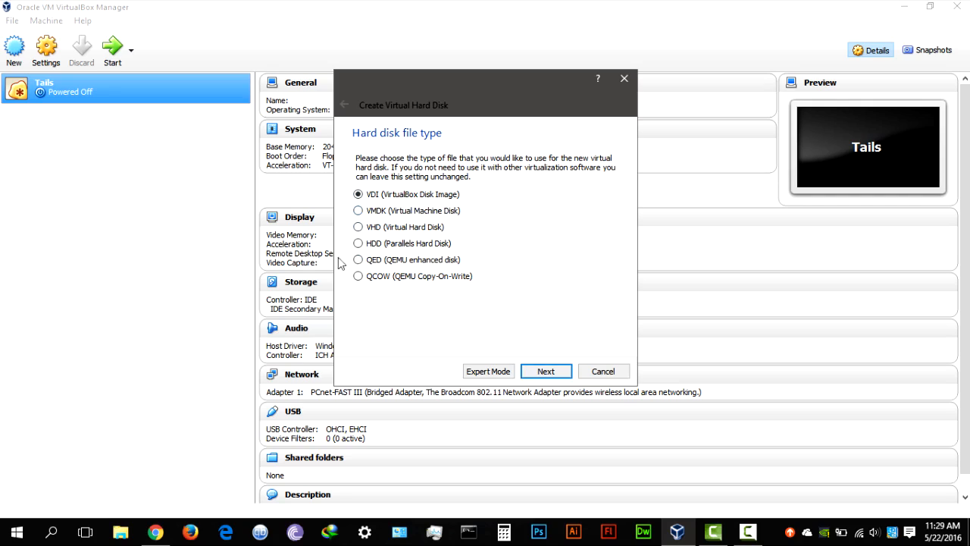
mouse_move(546, 371)
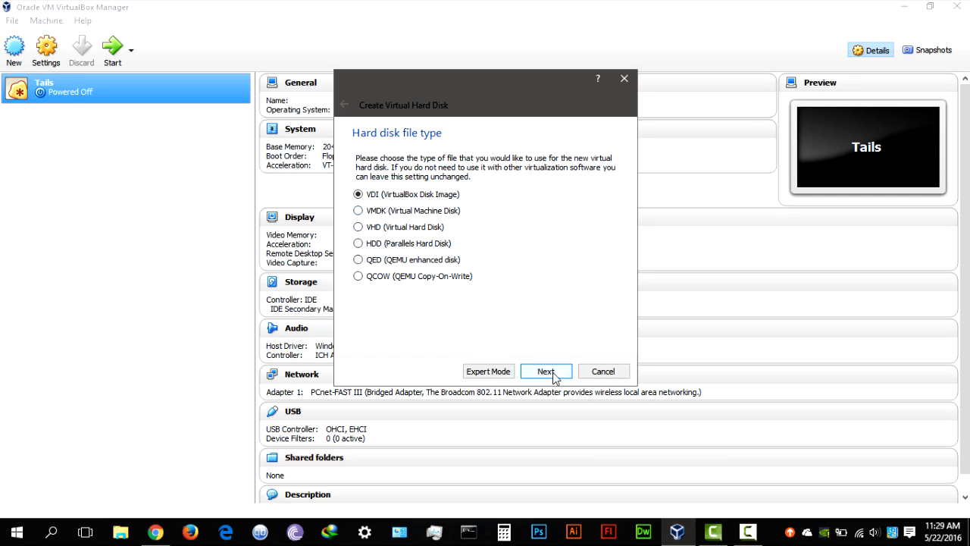
mouse_move(549, 373)
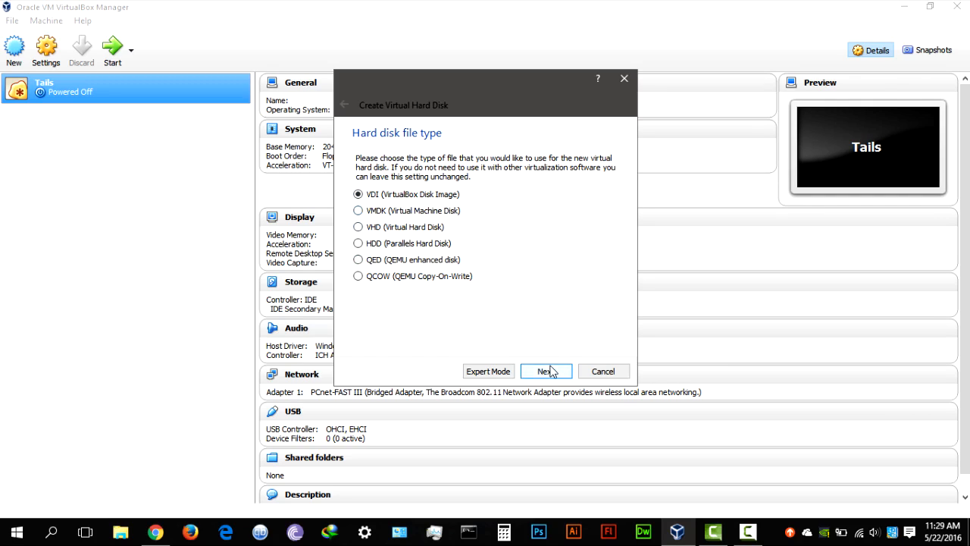
Keep VDI format and dynamic allocation, reaching the Kali 64 disk's 8.00 GB size page
click(544, 371)
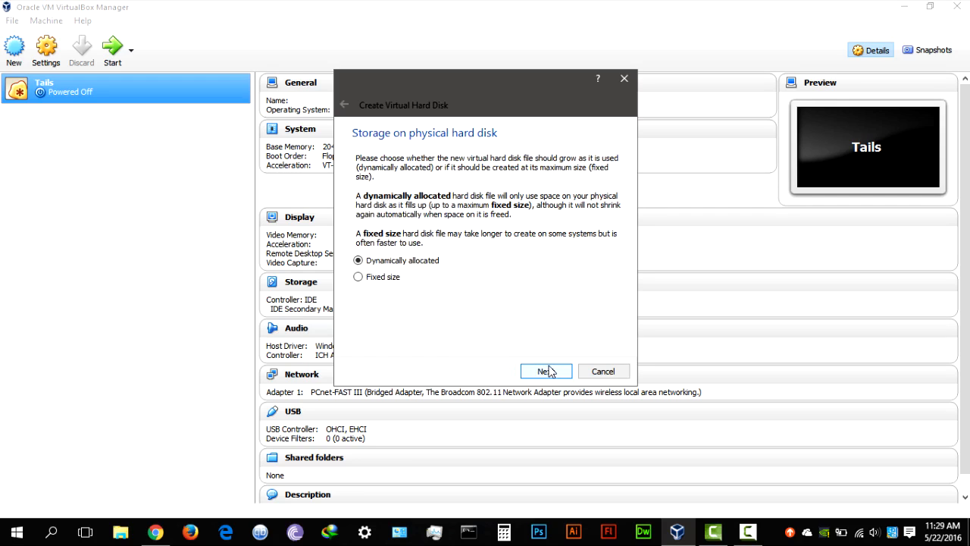
mouse_move(404, 277)
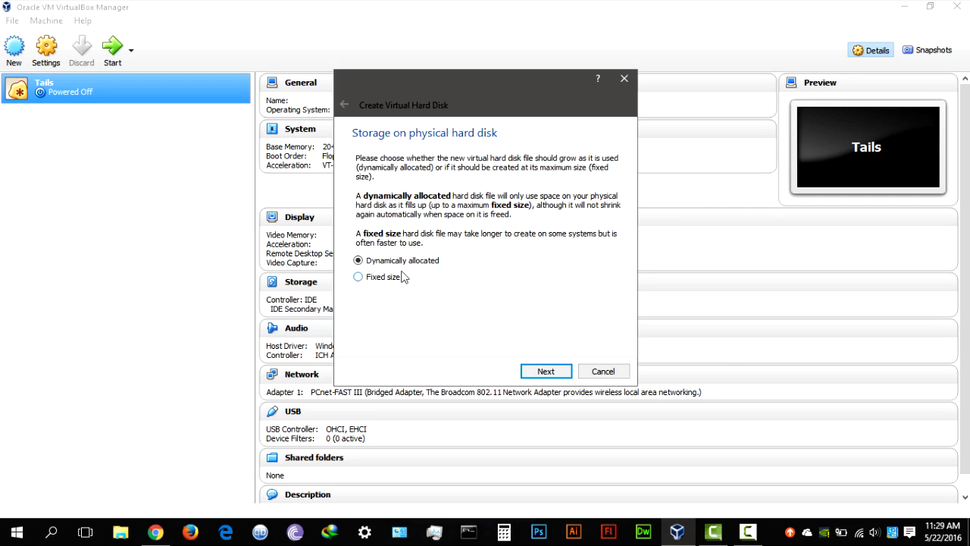
mouse_move(546, 371)
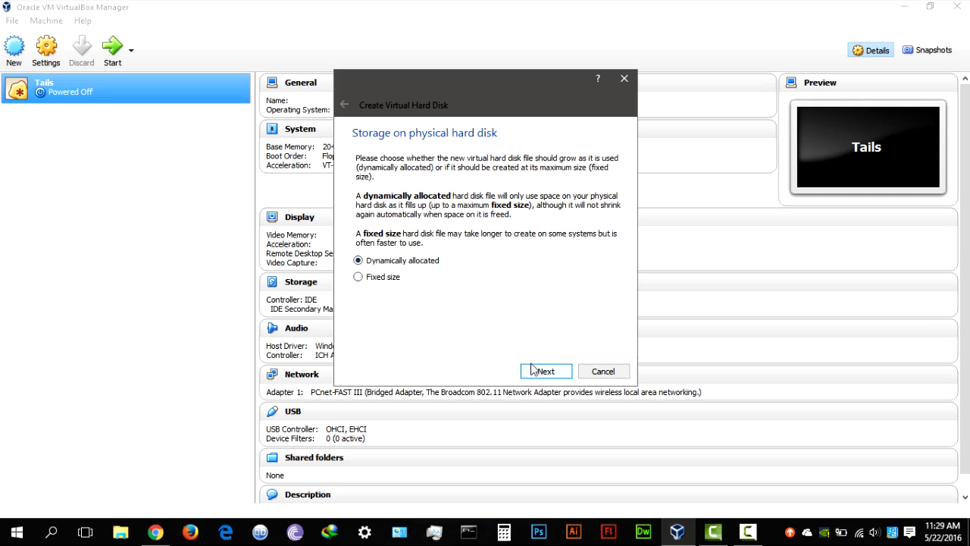
mouse_move(390, 277)
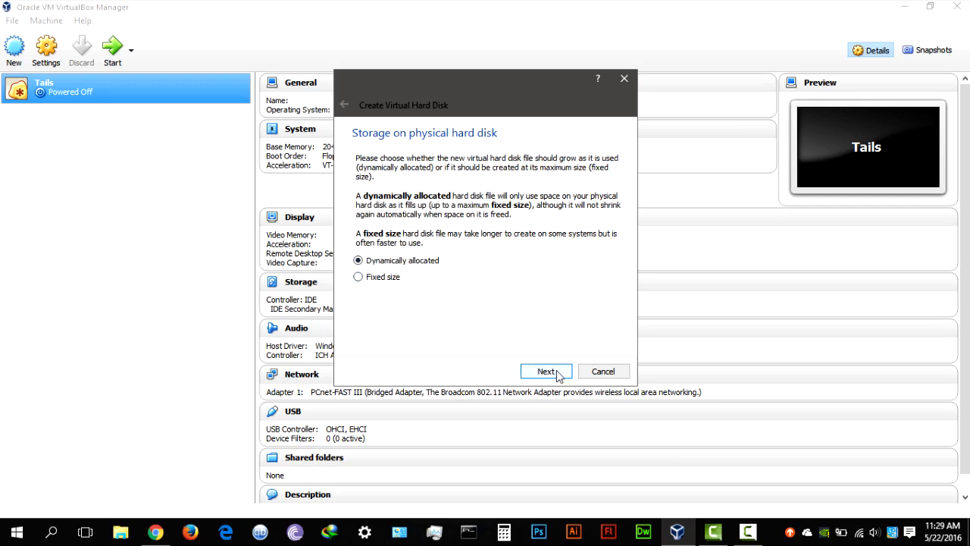
mouse_move(563, 375)
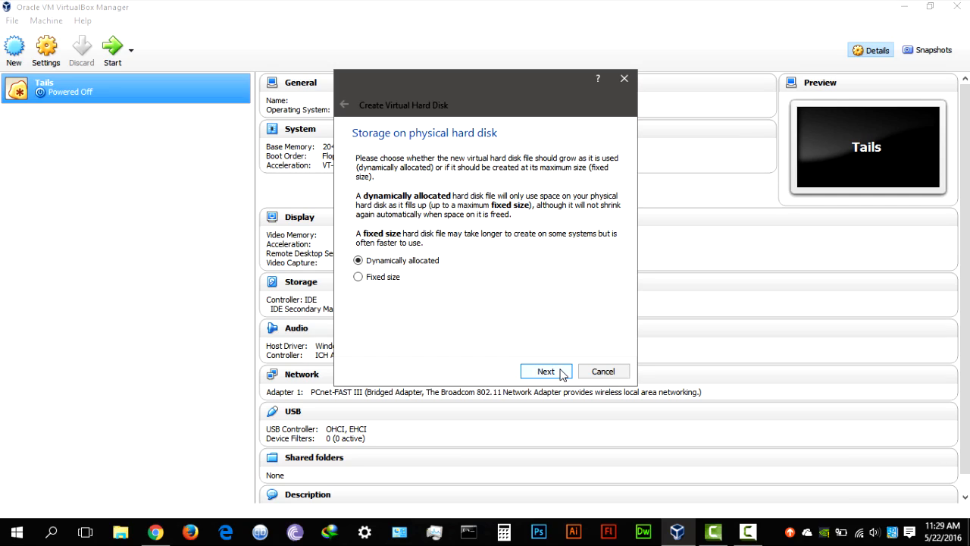
mouse_move(563, 371)
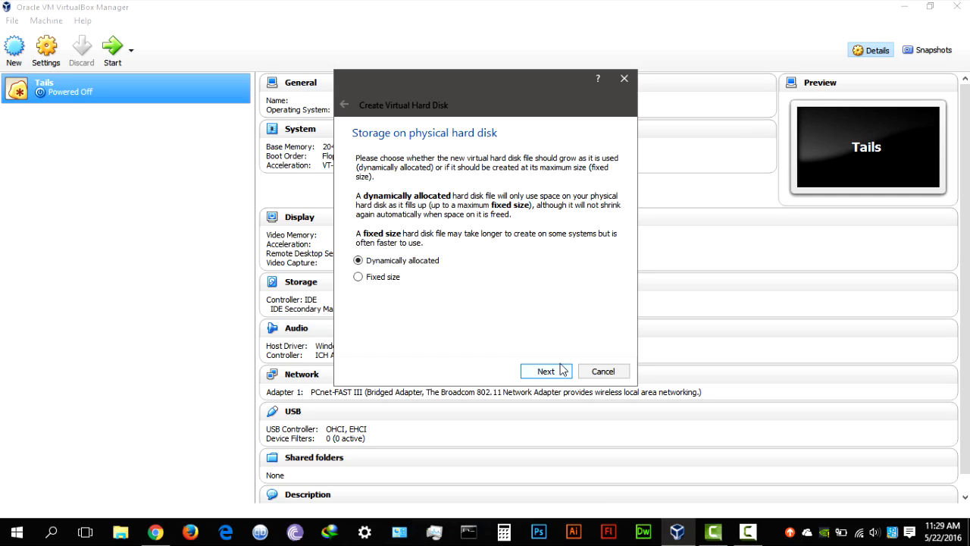
click(546, 370)
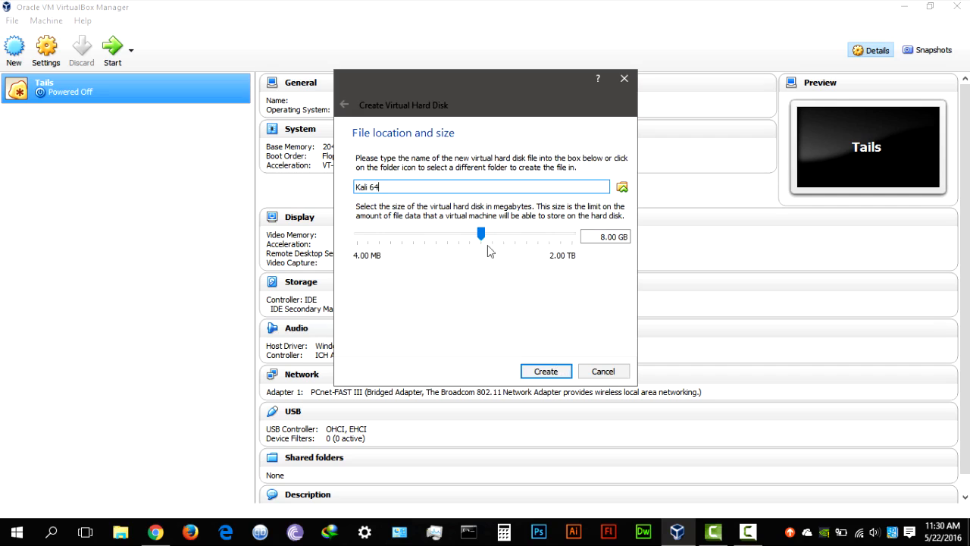
Create the 8 GB disk, then view Kali 64's General Advanced and Encryption settings
click(545, 371)
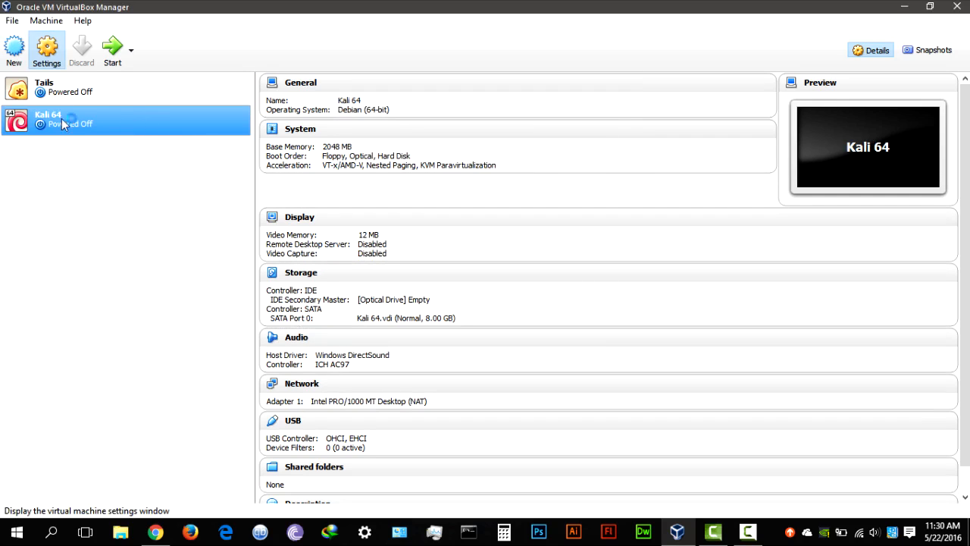
click(47, 49)
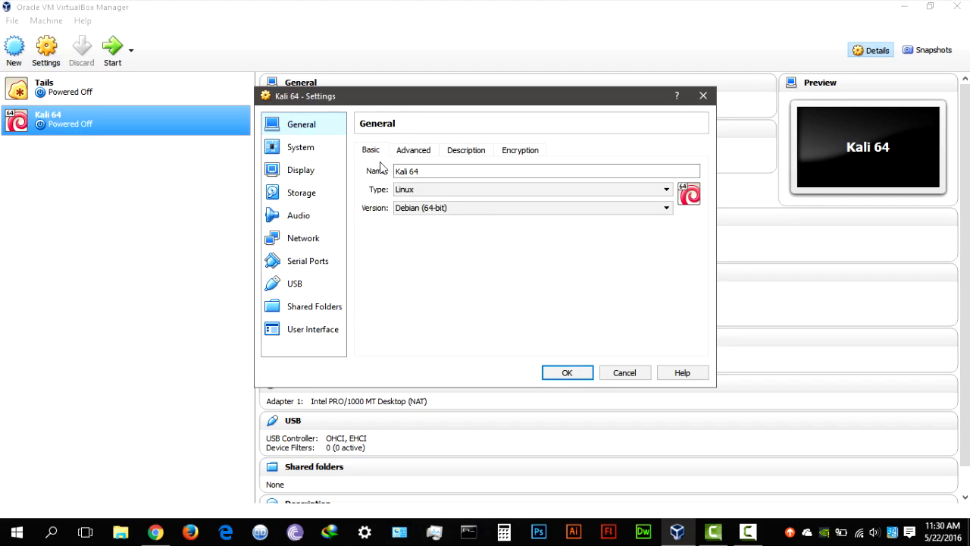
click(413, 149)
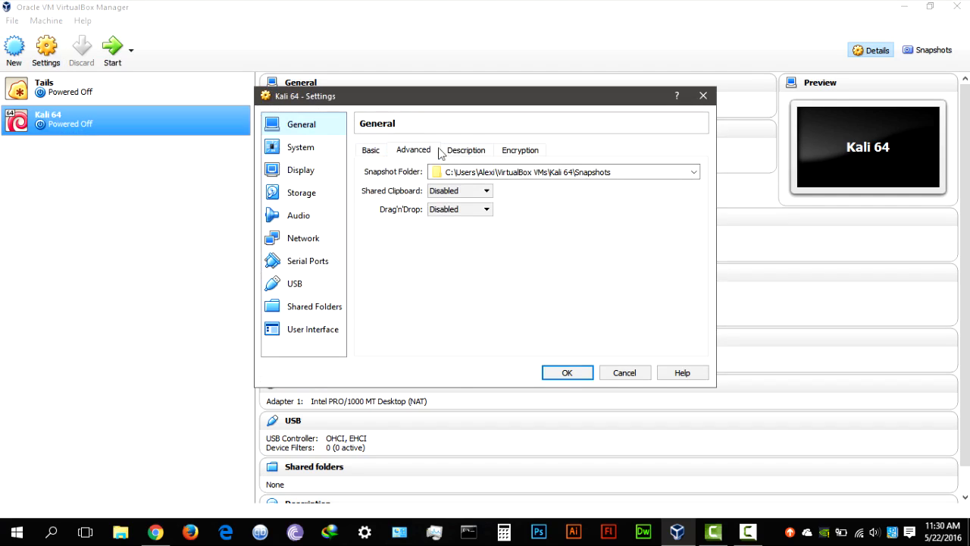
click(520, 149)
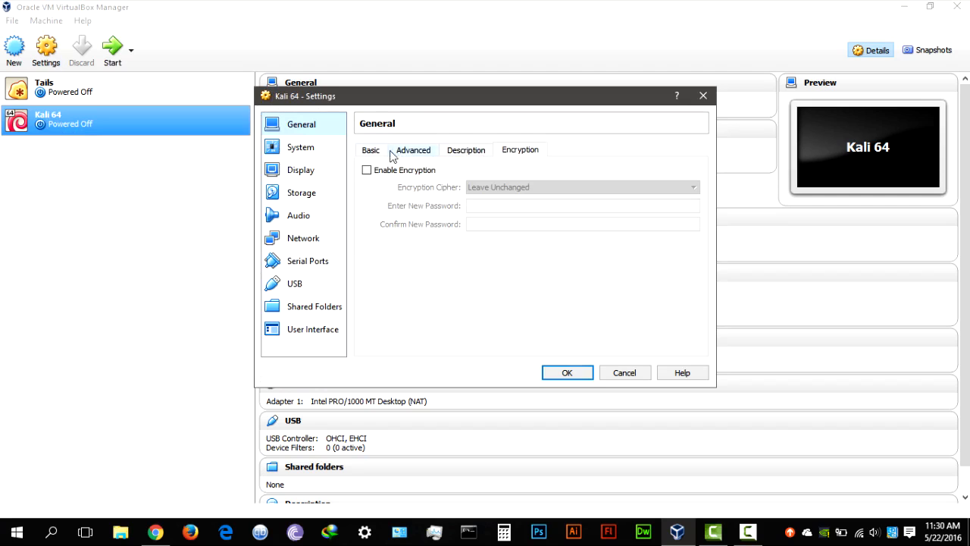
Add Network to Kali 64's boot order and keep USB Tablet as pointing device
click(301, 147)
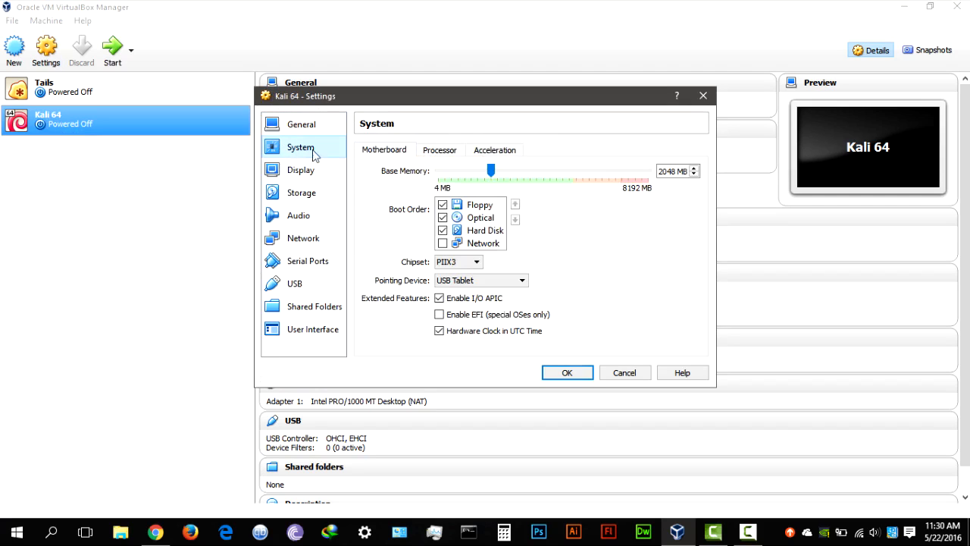
mouse_move(457, 220)
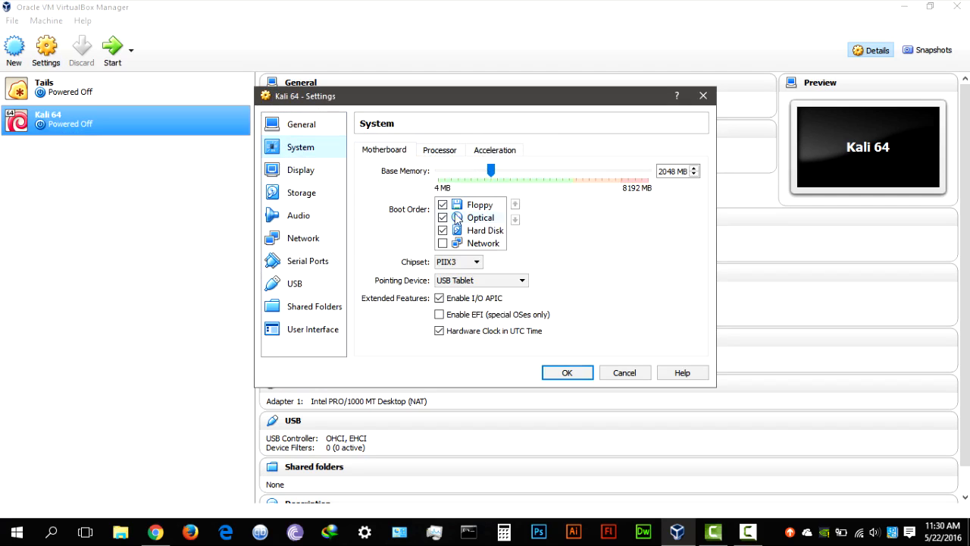
click(443, 243)
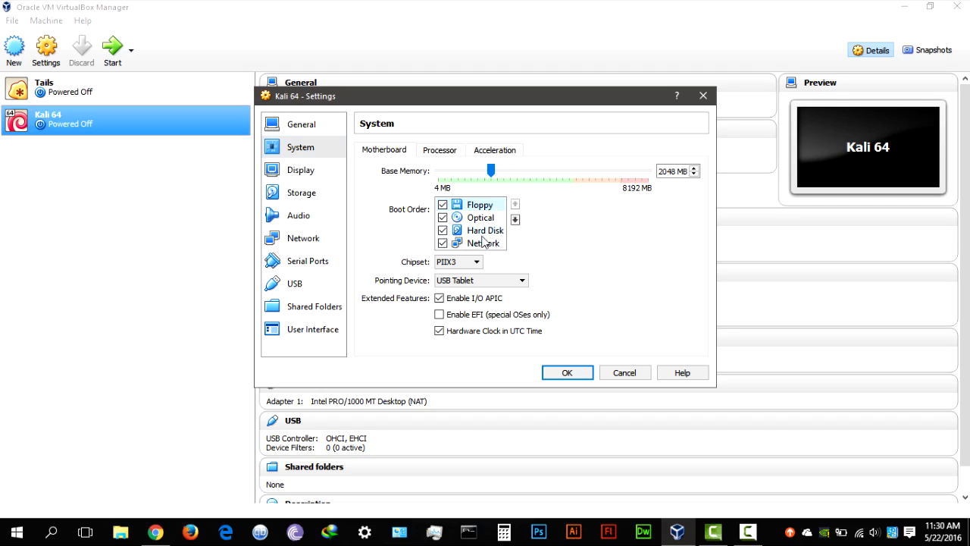
click(521, 280)
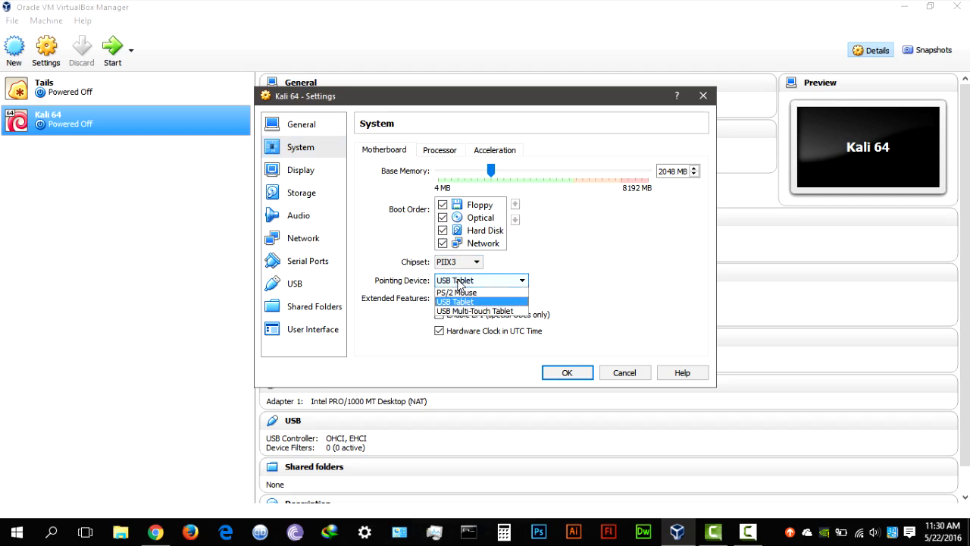
click(455, 300)
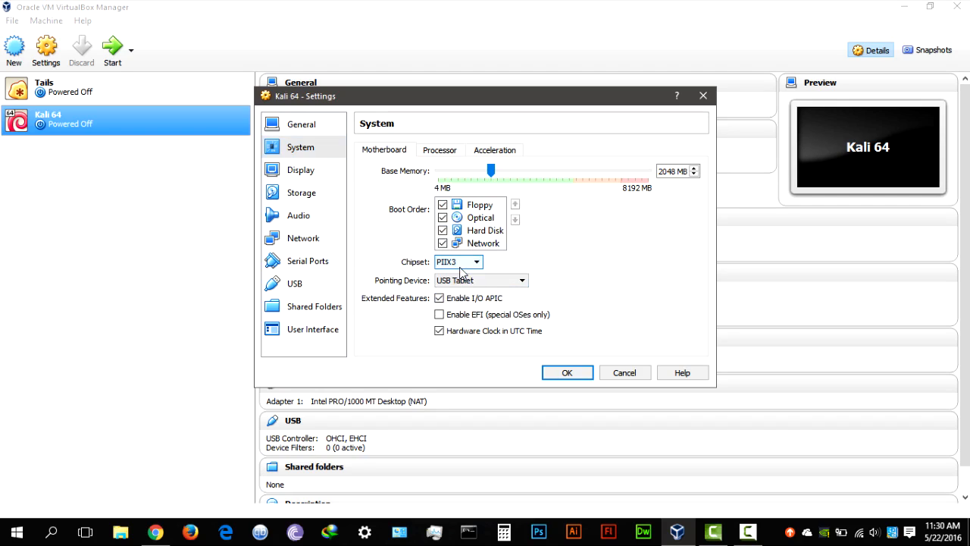
mouse_move(482, 242)
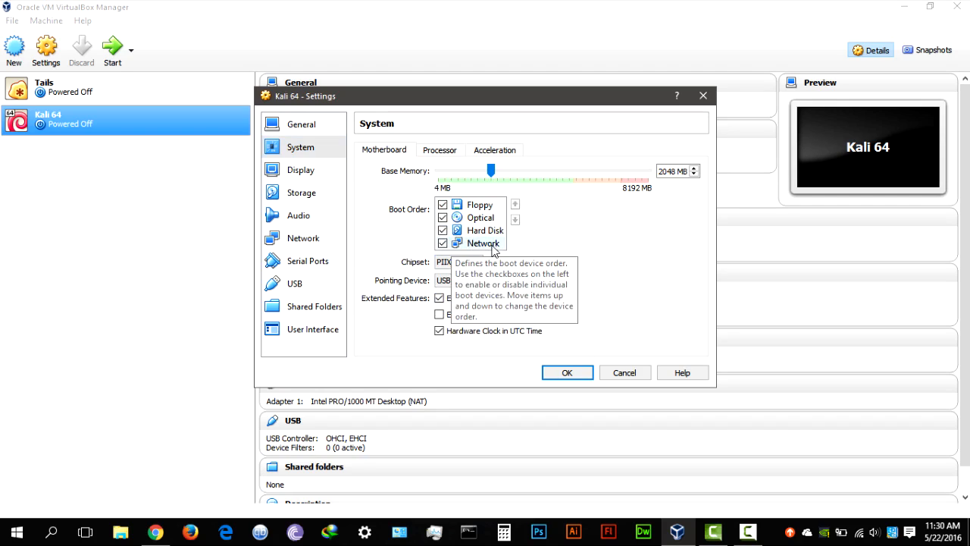
Review the Processor and Acceleration settings, then move to Display
click(439, 149)
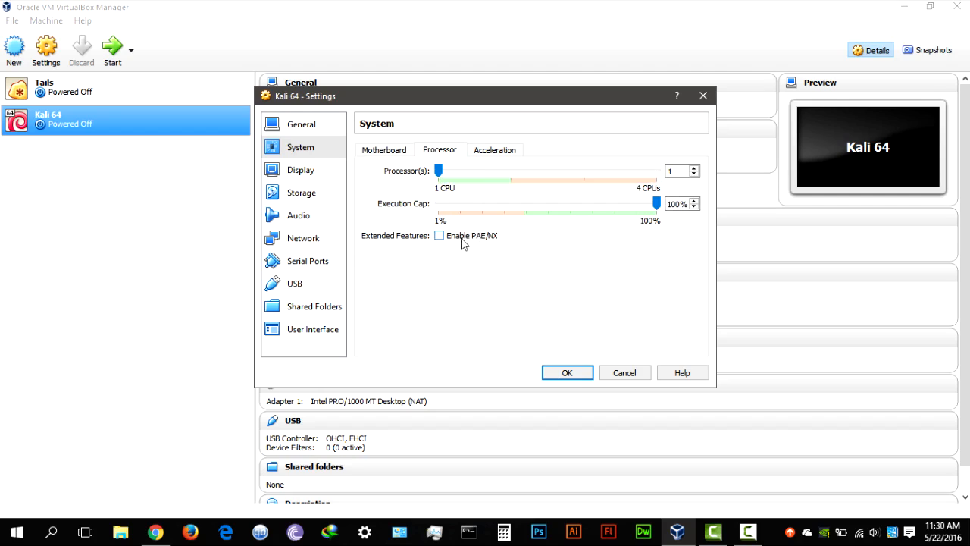
mouse_move(455, 239)
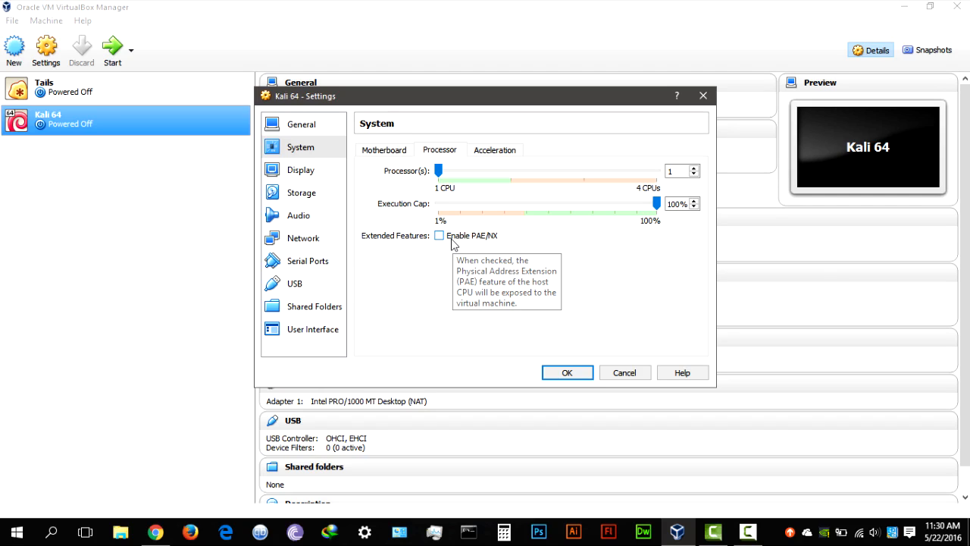
click(494, 149)
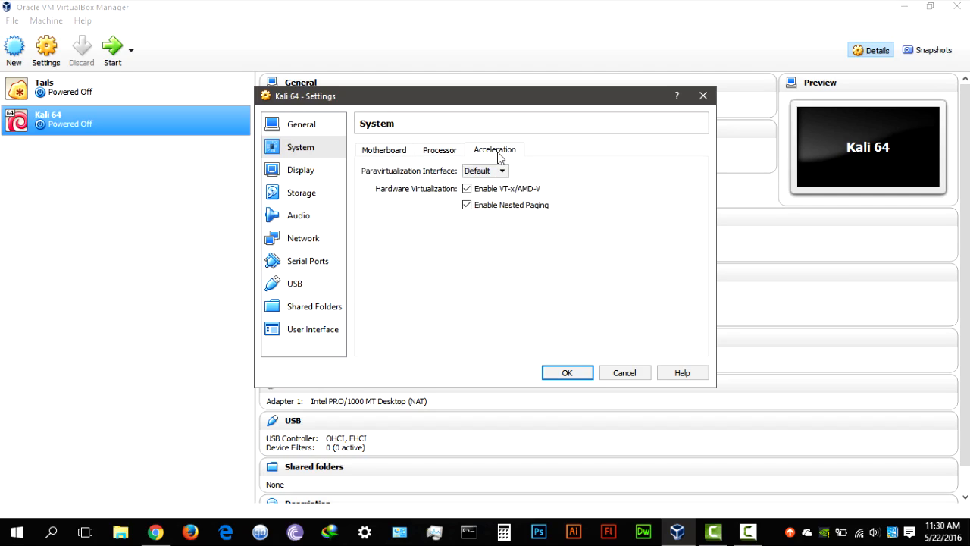
click(301, 169)
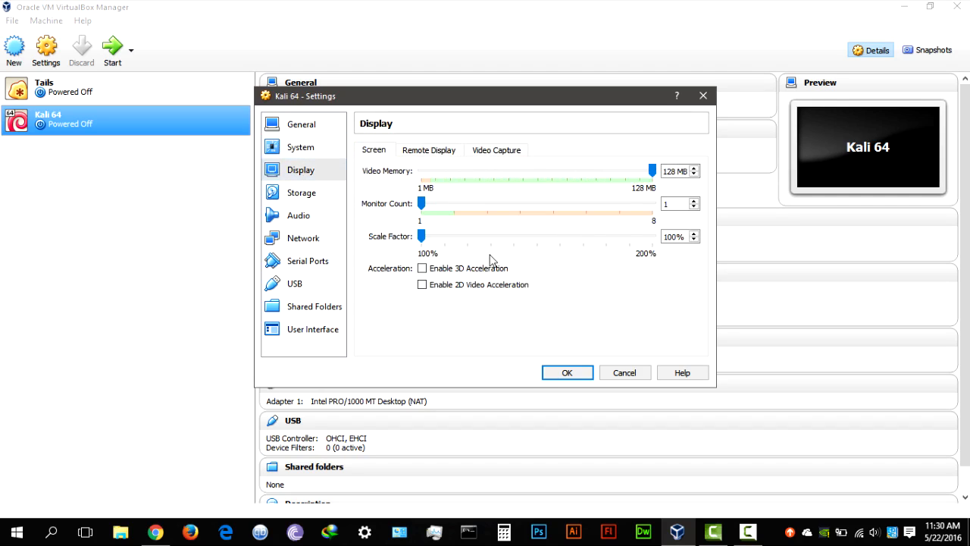
mouse_move(426, 214)
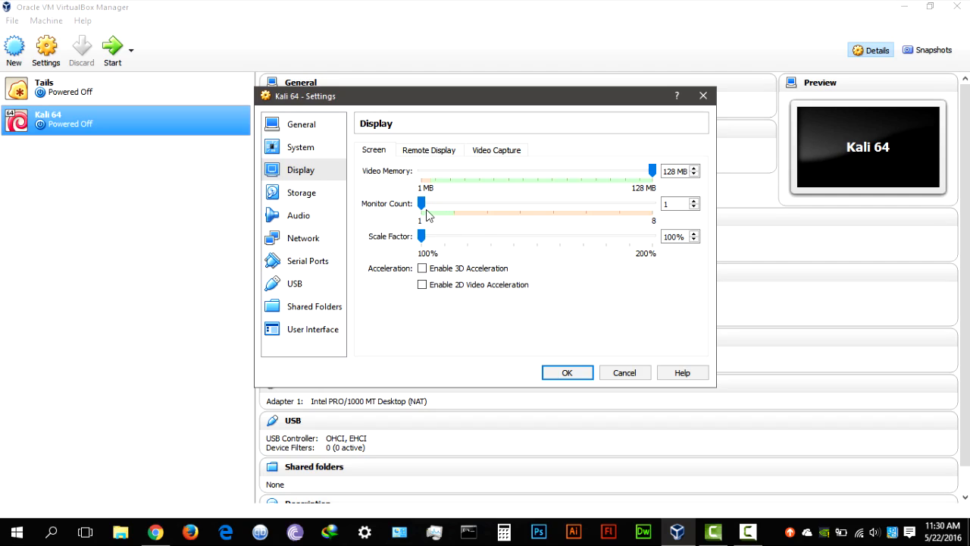
Try monitor count 2, return it to 1, and enable 3D acceleration
drag(422, 203, 453, 203)
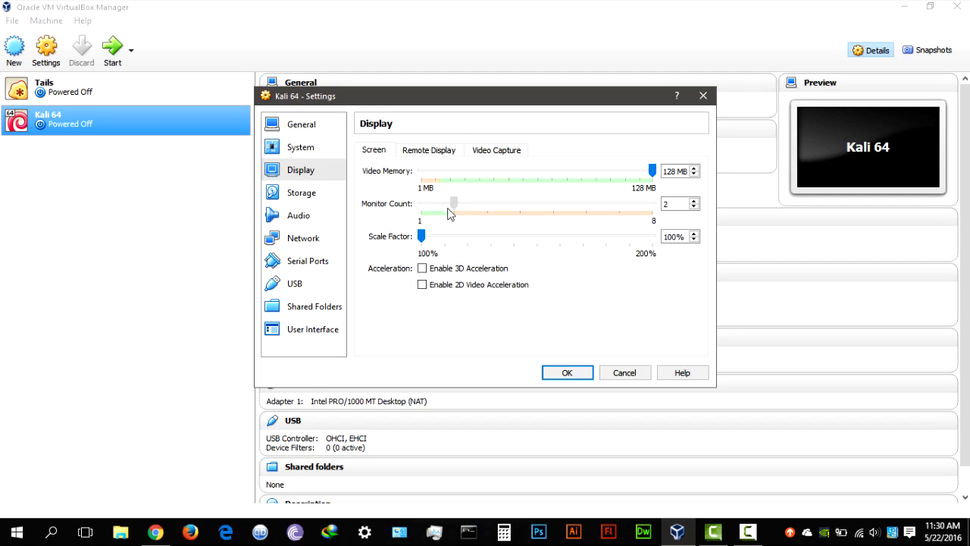
mouse_move(455, 210)
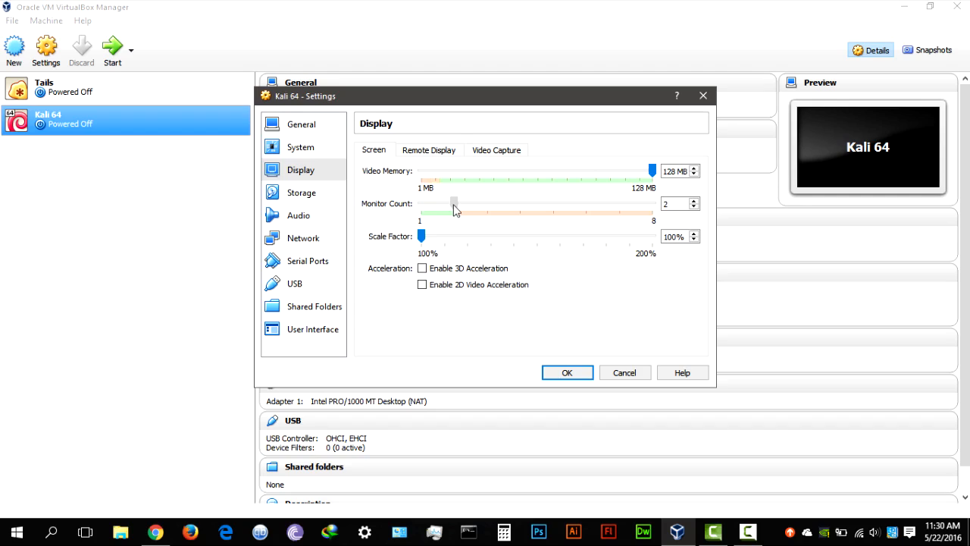
mouse_move(466, 207)
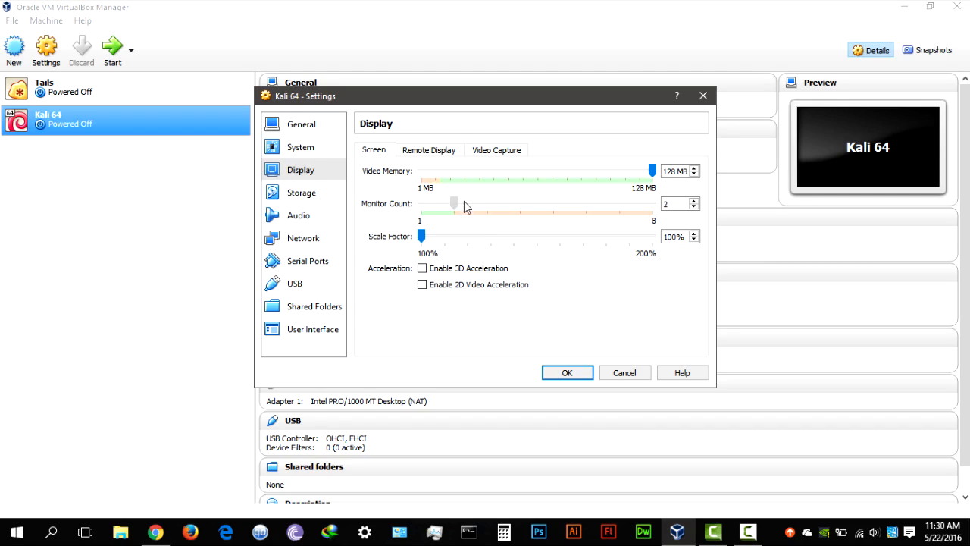
drag(454, 203, 422, 203)
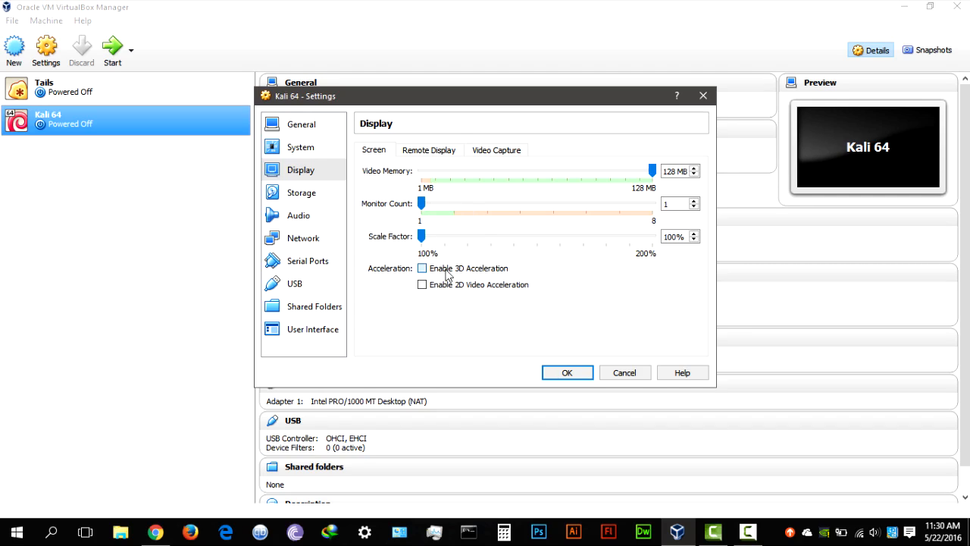
click(422, 268)
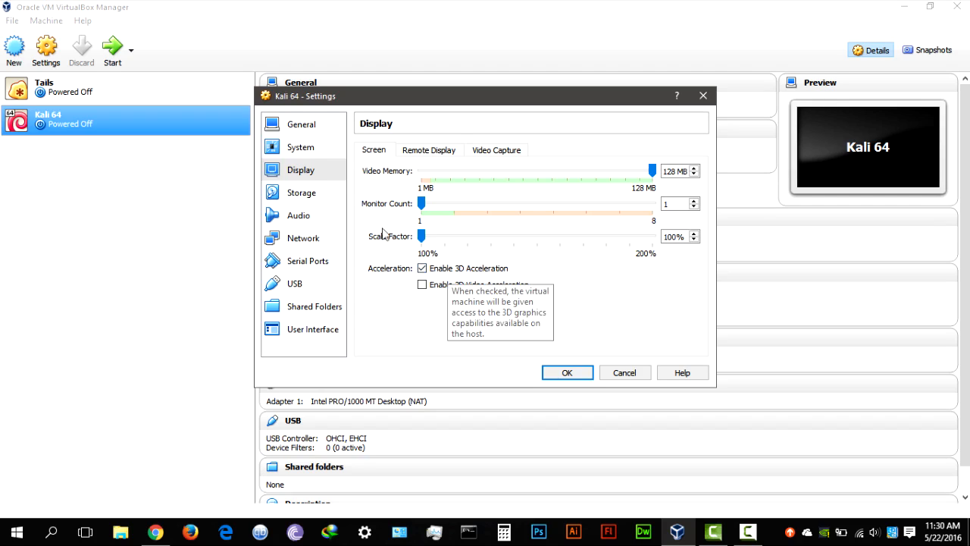
In Storage, pick kali-linux-2016.1-amd64 from Downloads for the empty optical drive
click(302, 192)
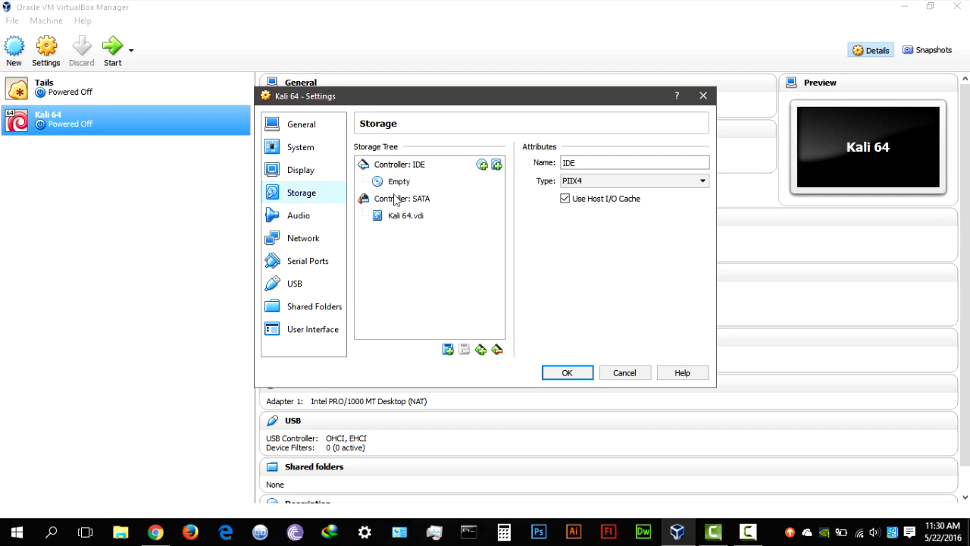
click(399, 181)
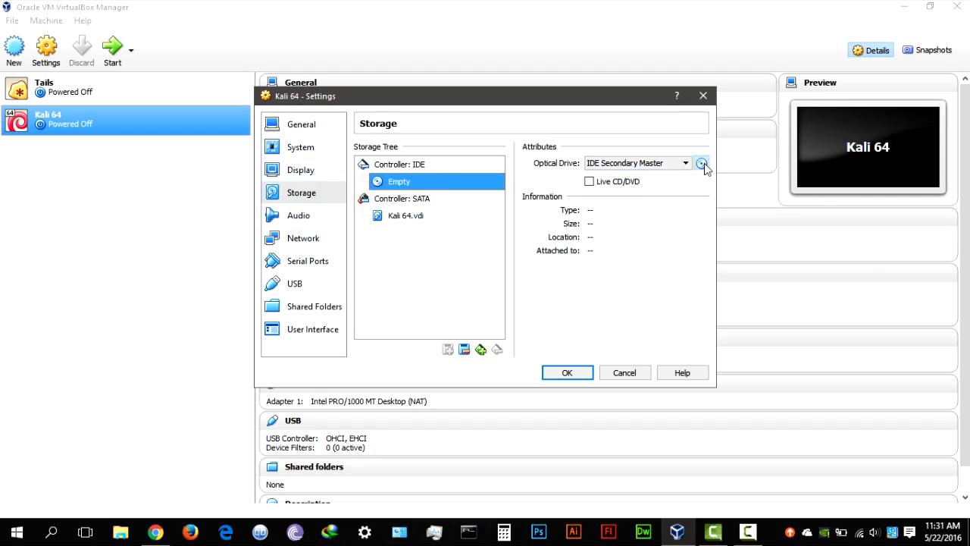
click(702, 163)
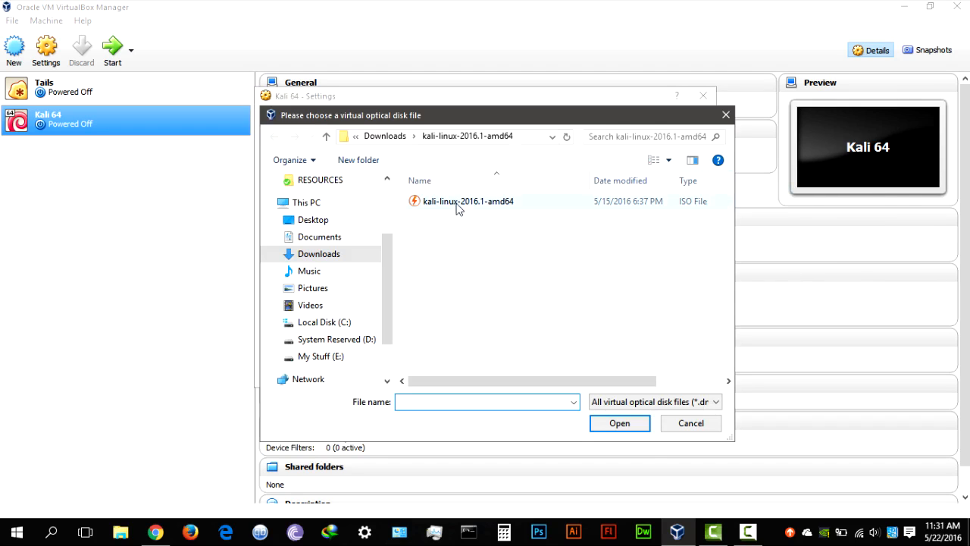
click(468, 201)
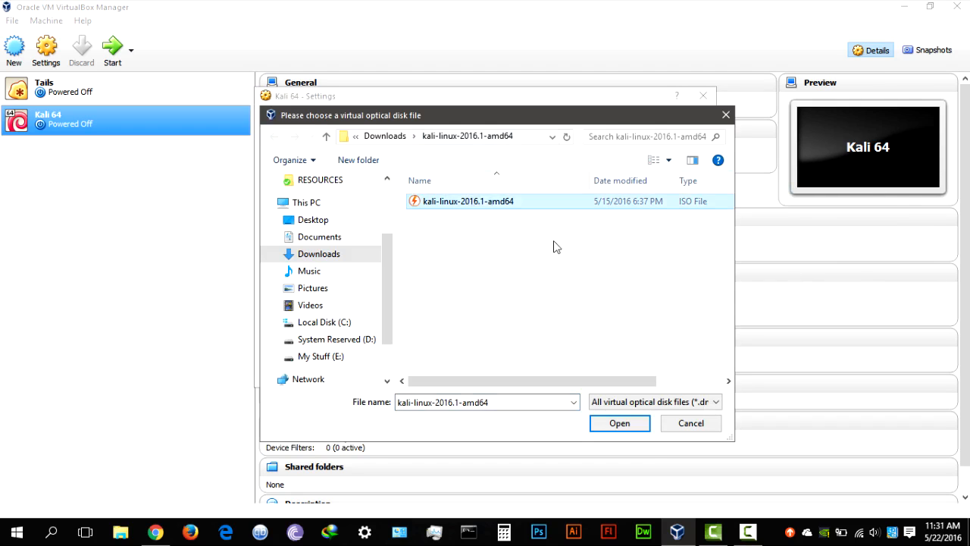
mouse_move(619, 423)
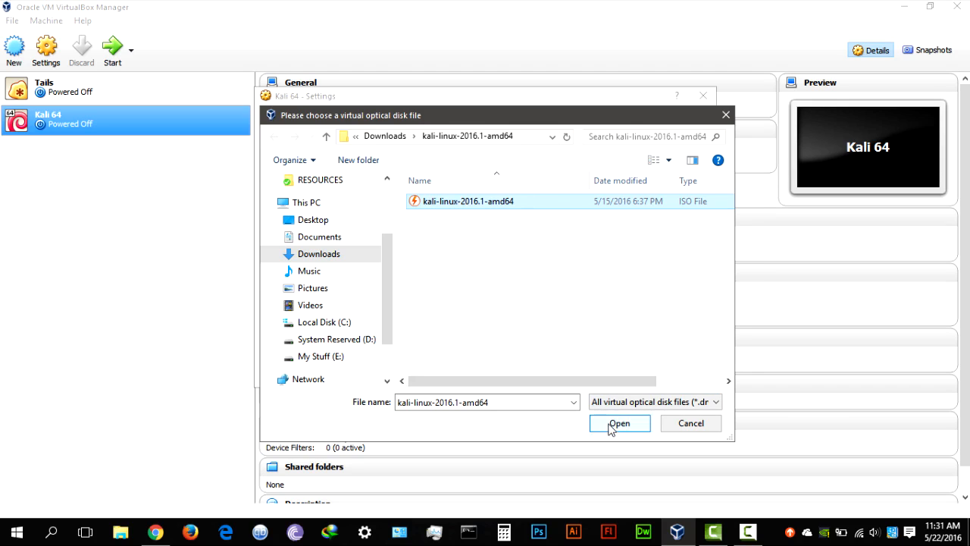
Attach the Kali ISO and review audio: DirectSound driver, ICH AC97 controller
click(619, 423)
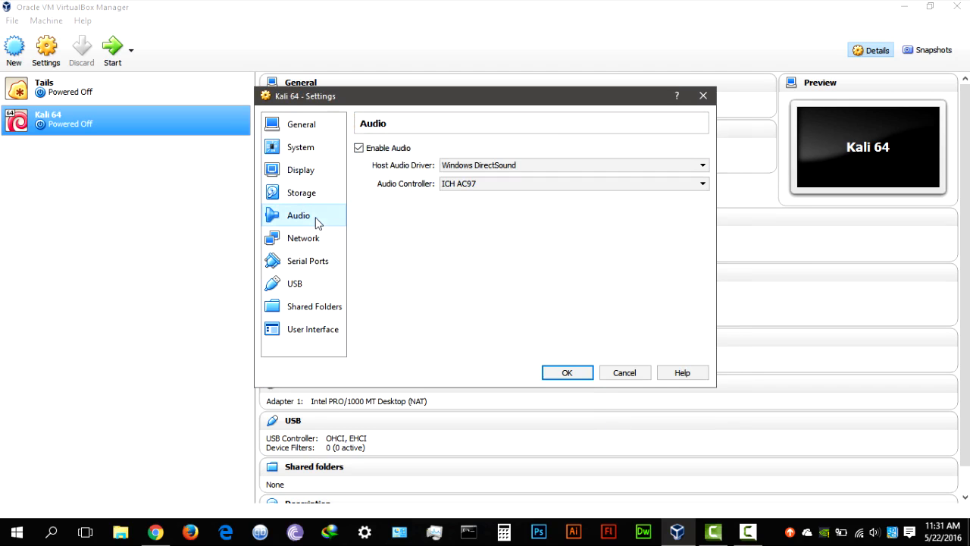
click(701, 164)
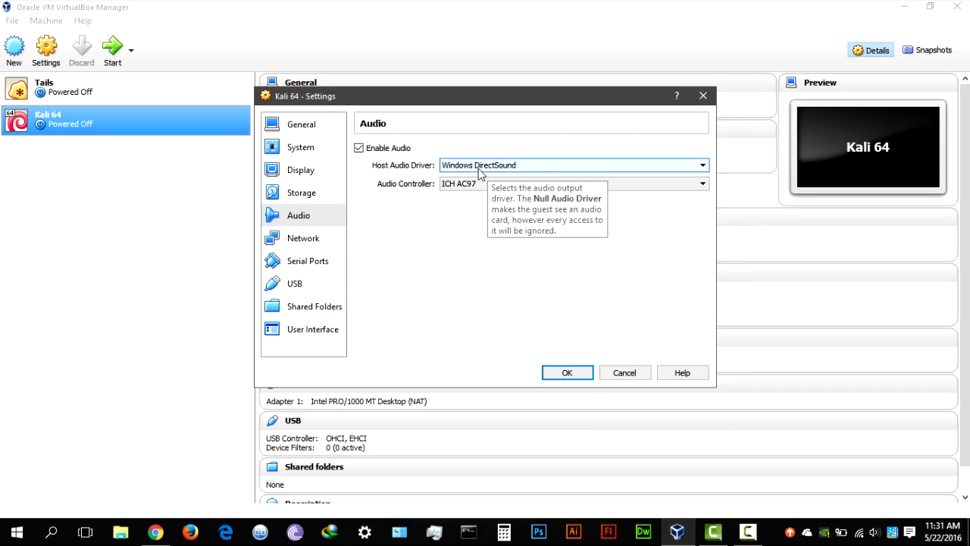
mouse_move(359, 217)
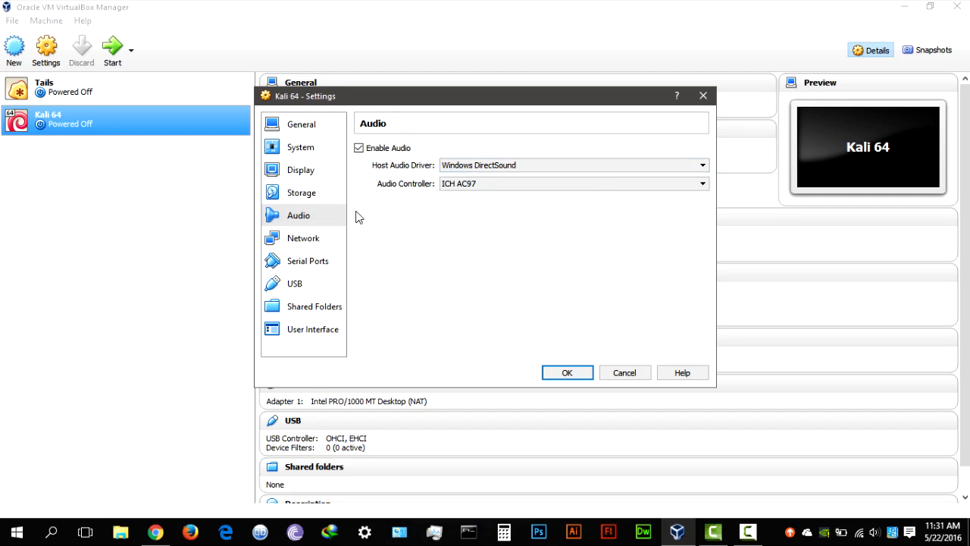
Attach Adapter 1 as Bridged Adapter to the Broadcom 802.11 card, then view Serial Ports
click(303, 238)
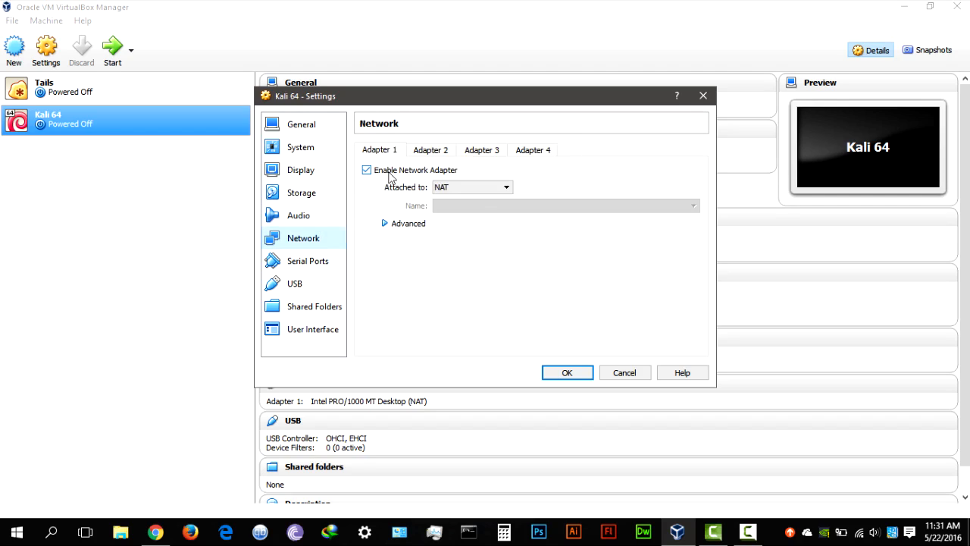
mouse_move(393, 176)
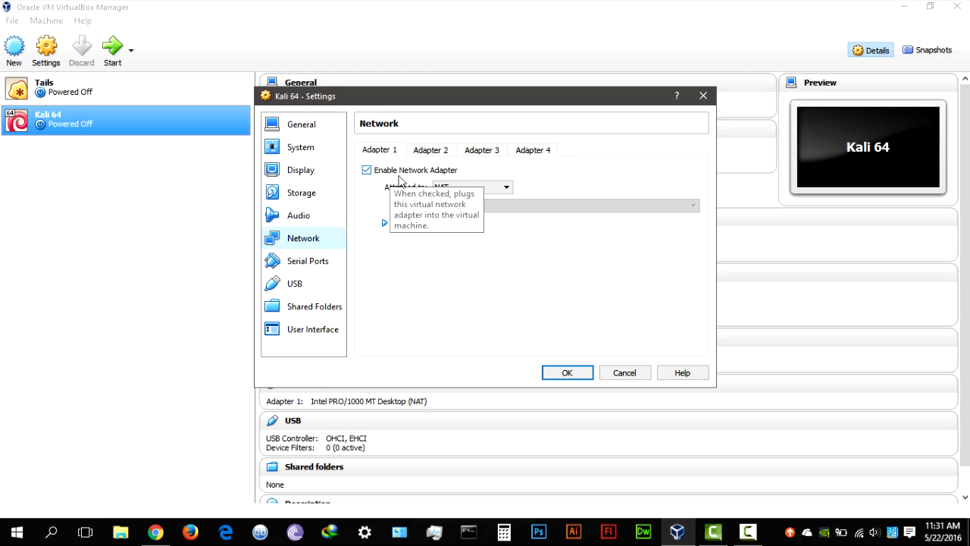
click(430, 149)
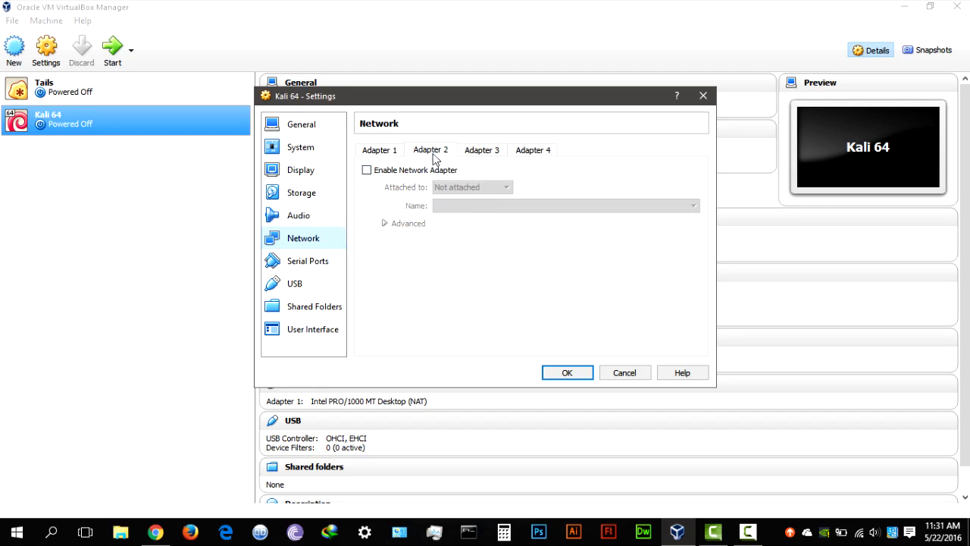
click(380, 149)
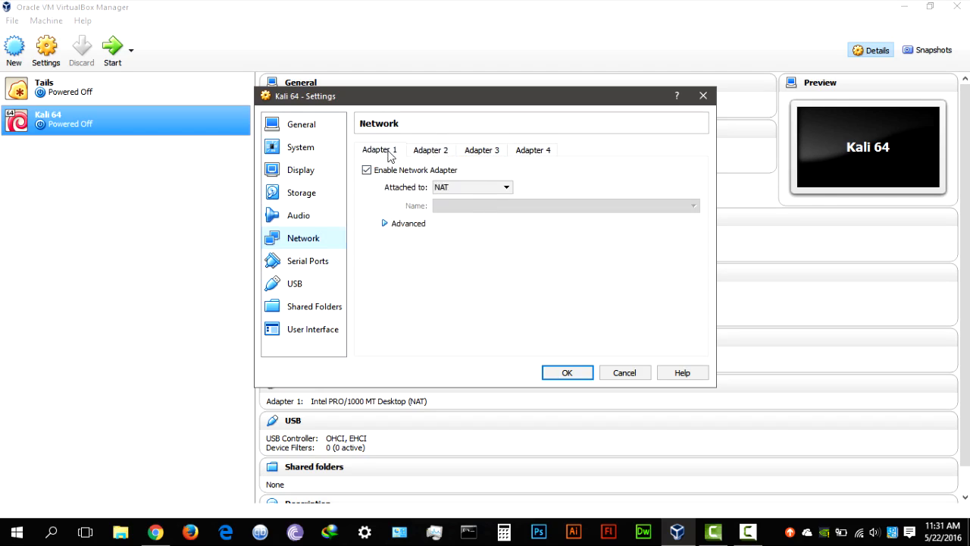
click(504, 187)
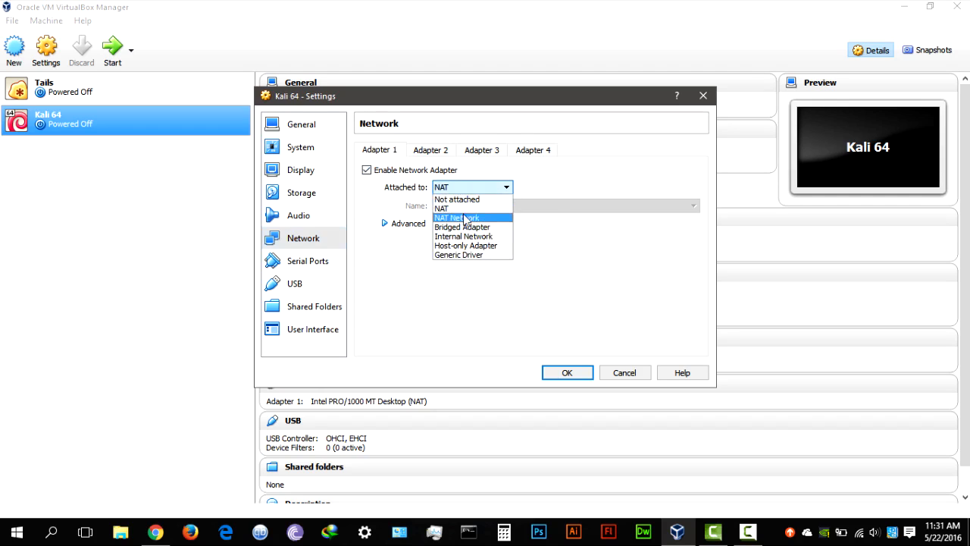
click(463, 227)
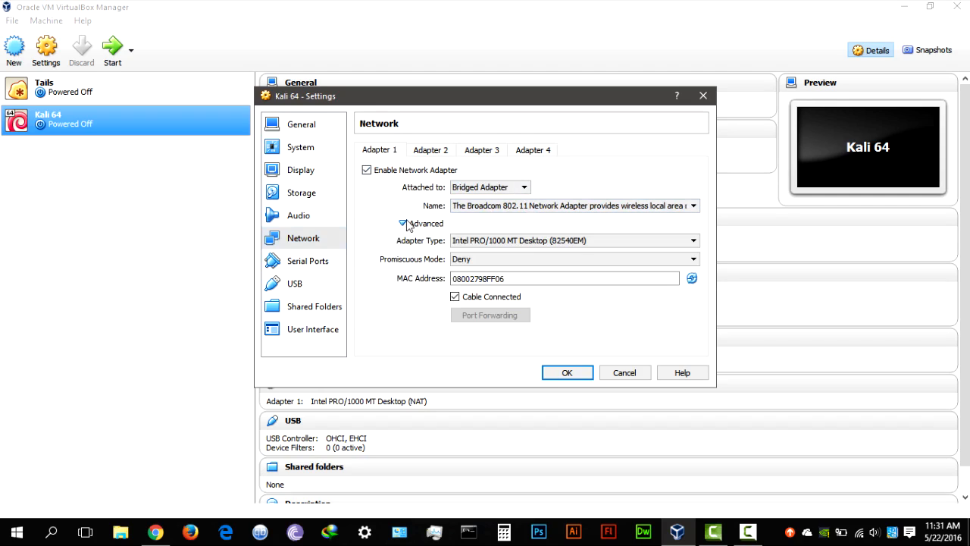
click(523, 187)
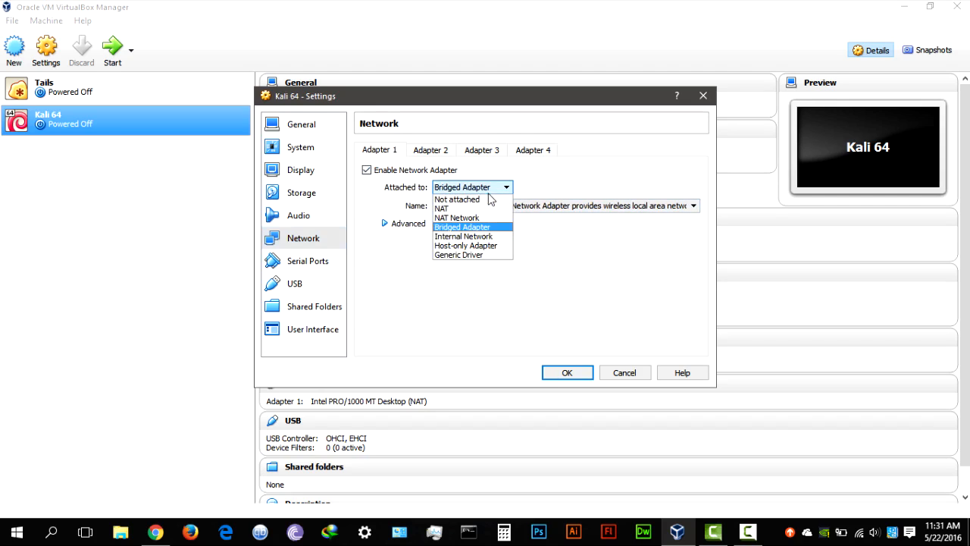
click(442, 209)
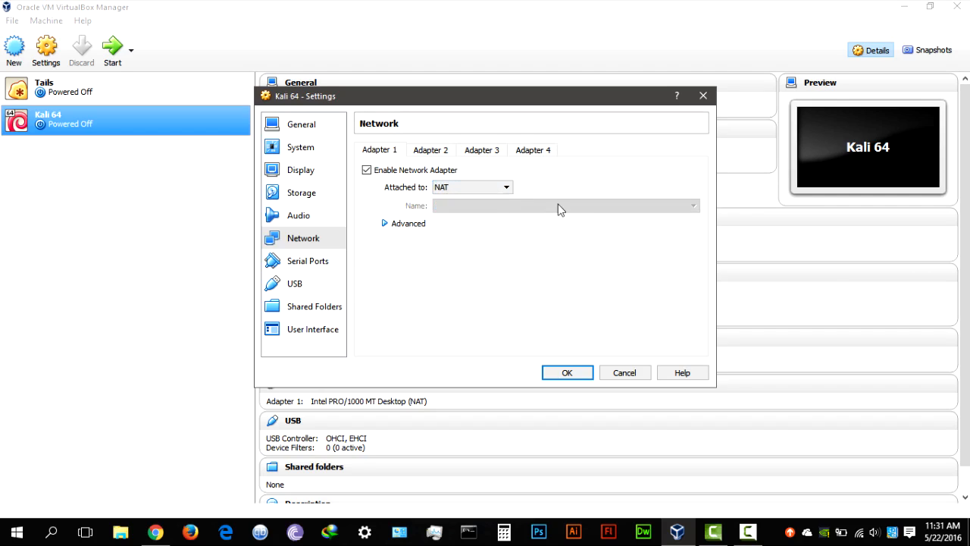
mouse_move(518, 202)
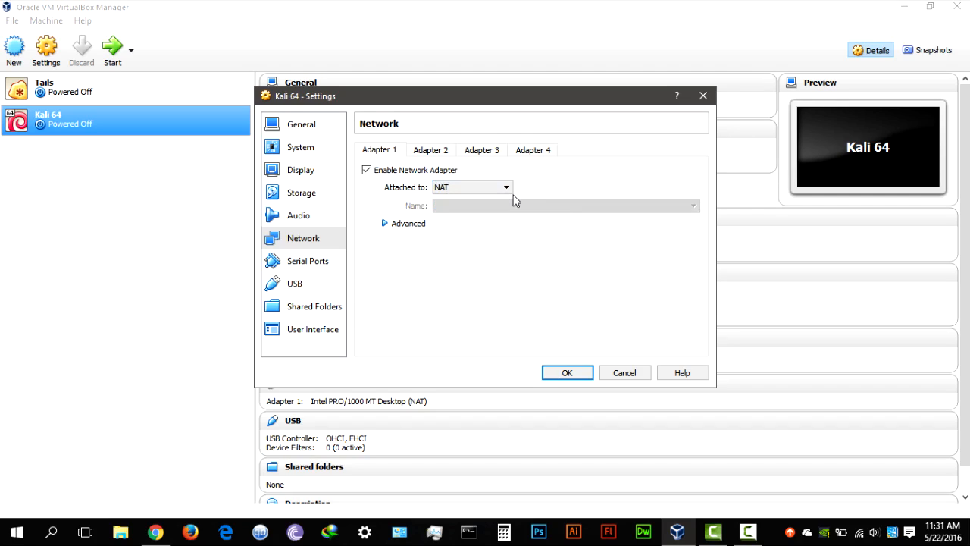
click(505, 188)
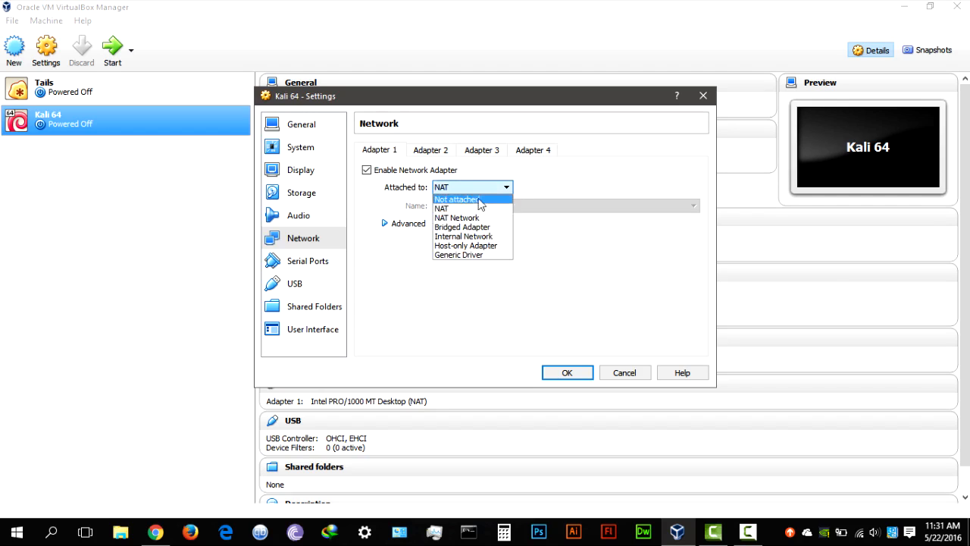
click(462, 227)
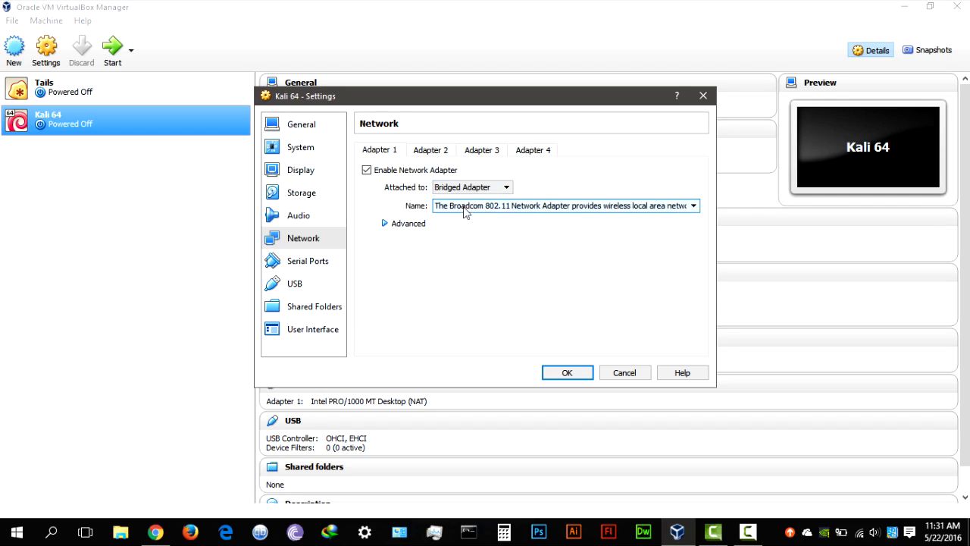
mouse_move(533, 213)
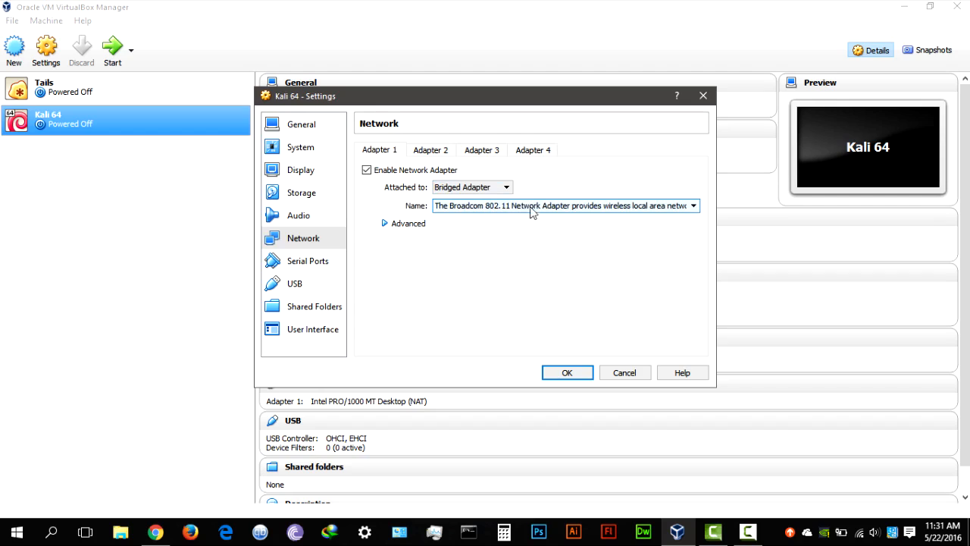
mouse_move(571, 353)
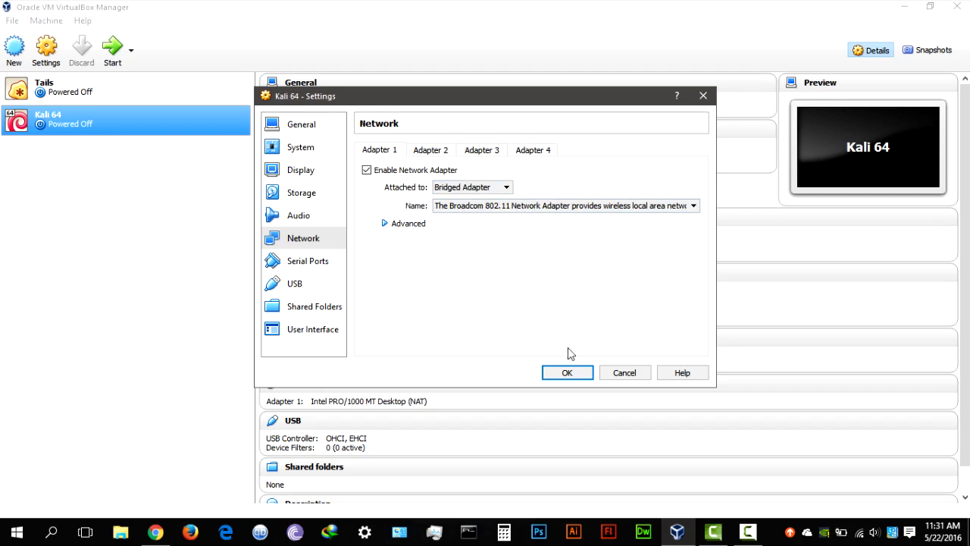
click(308, 261)
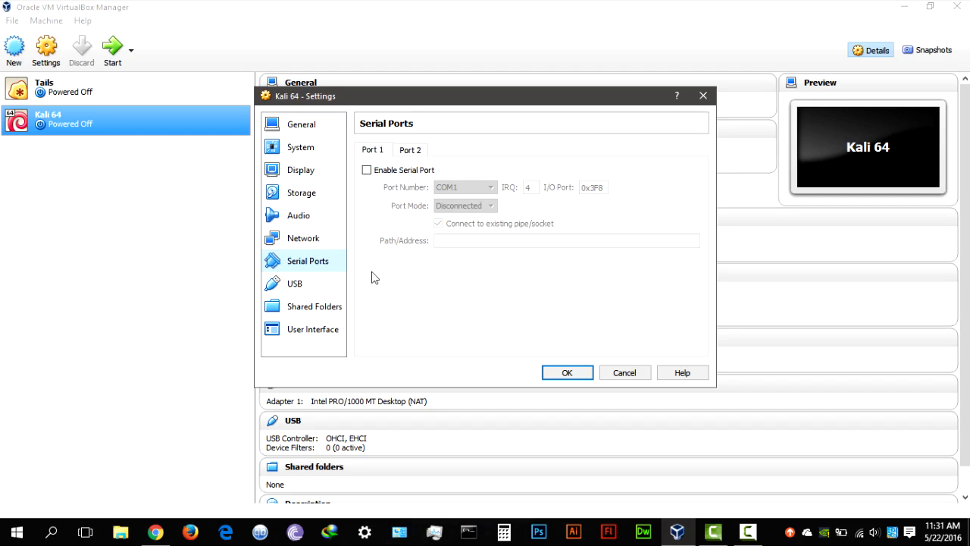
Review the USB, User Interface and General settings pages, then save Kali 64's settings
click(294, 283)
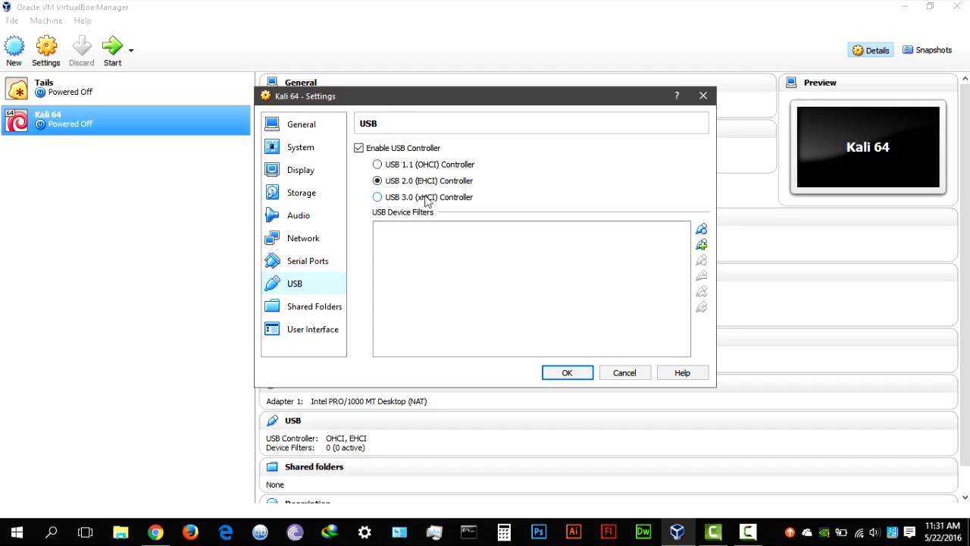
mouse_move(322, 318)
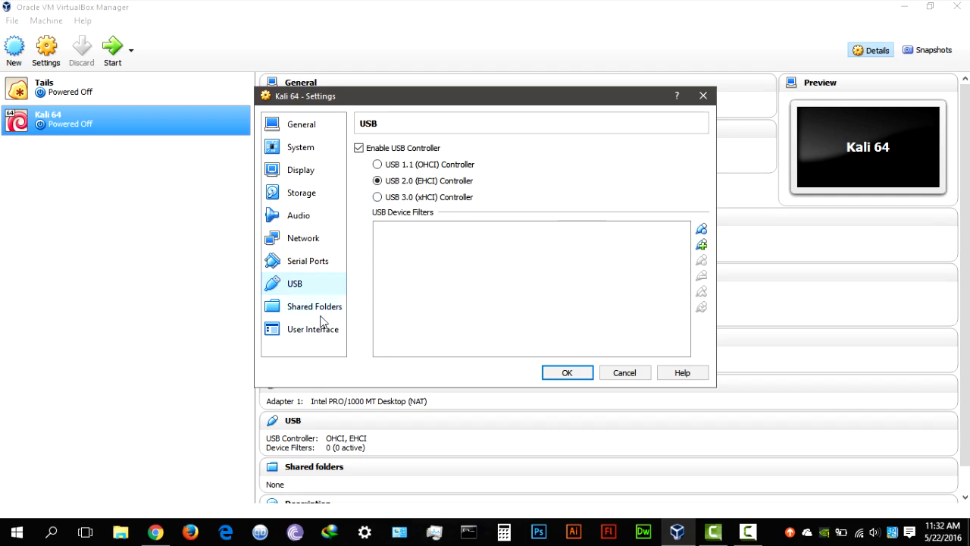
click(313, 329)
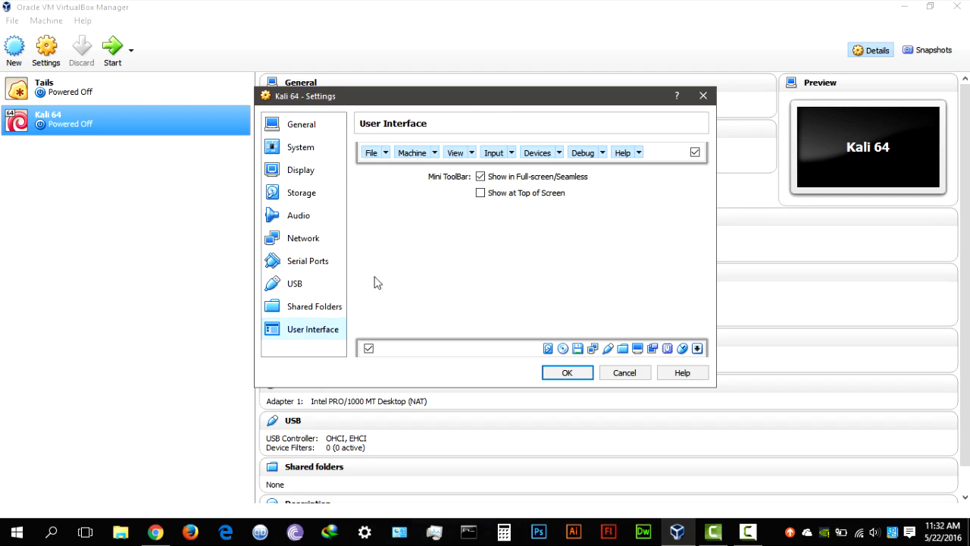
click(300, 123)
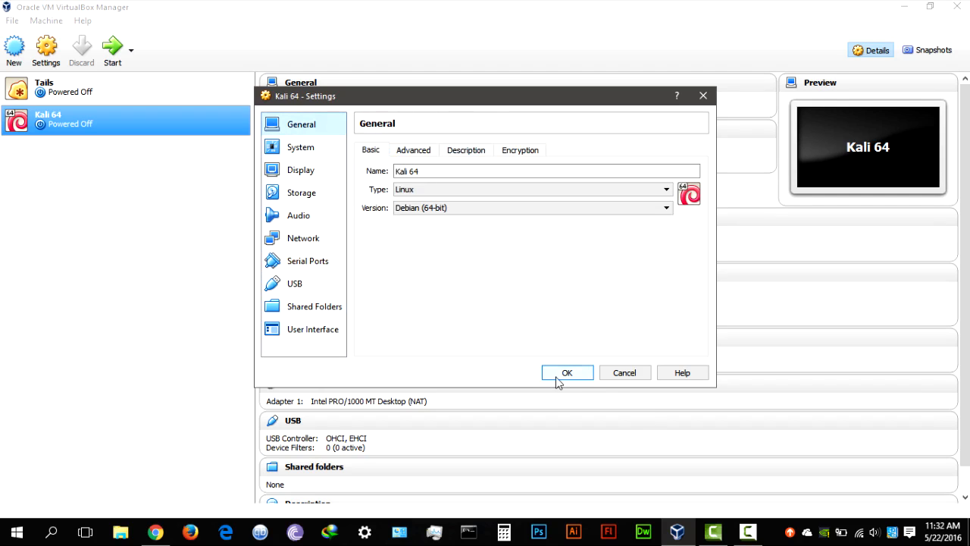
click(567, 373)
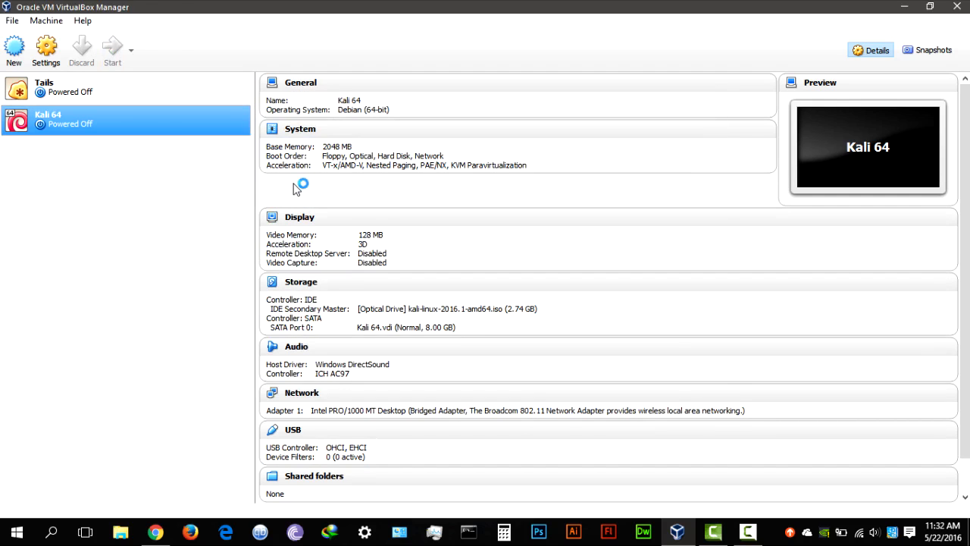
Boot Kali 64 to the live desktop and confirm Wired Connected in the status menu
click(111, 49)
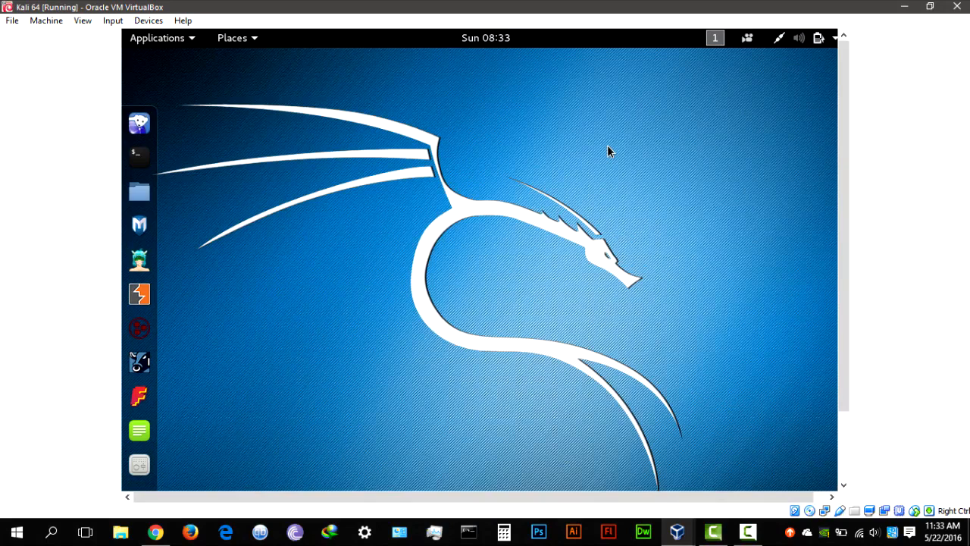
mouse_move(784, 42)
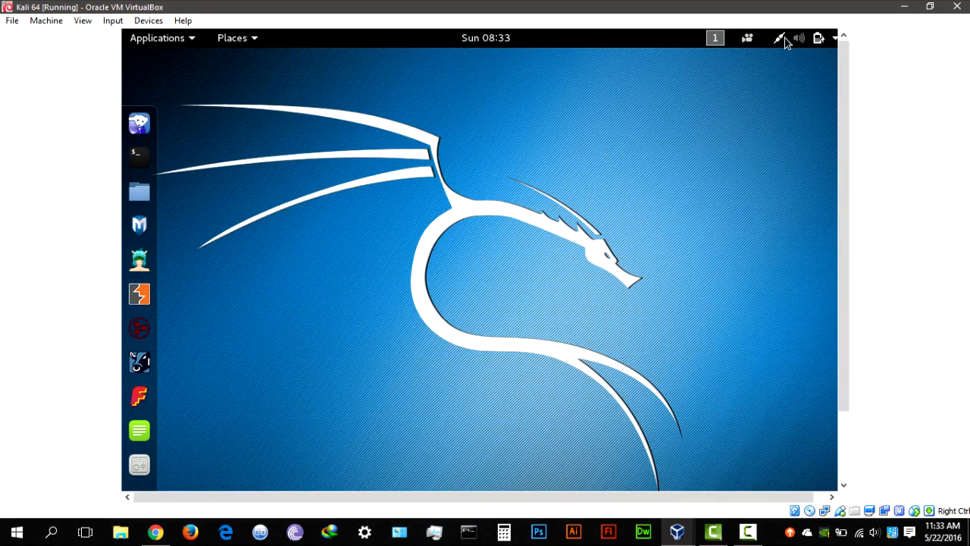
click(820, 38)
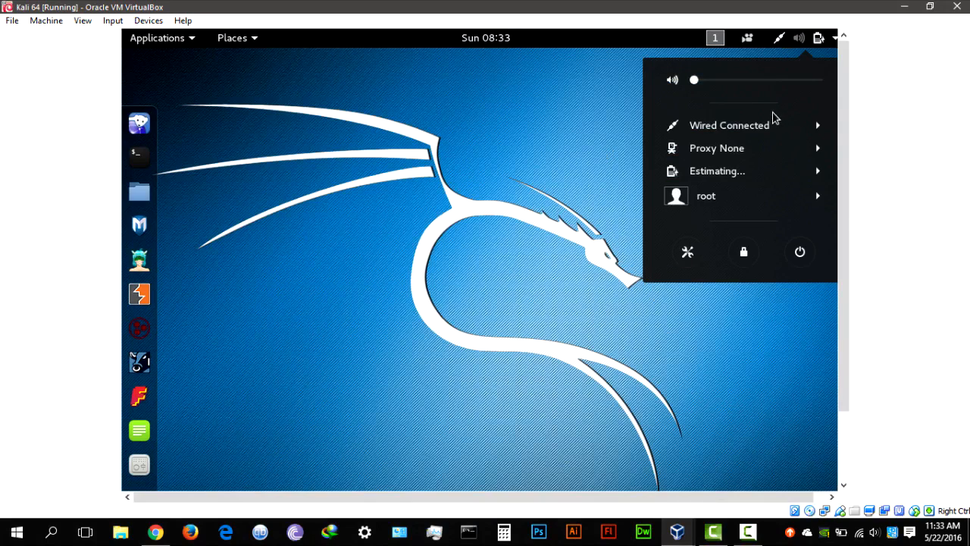
click(729, 125)
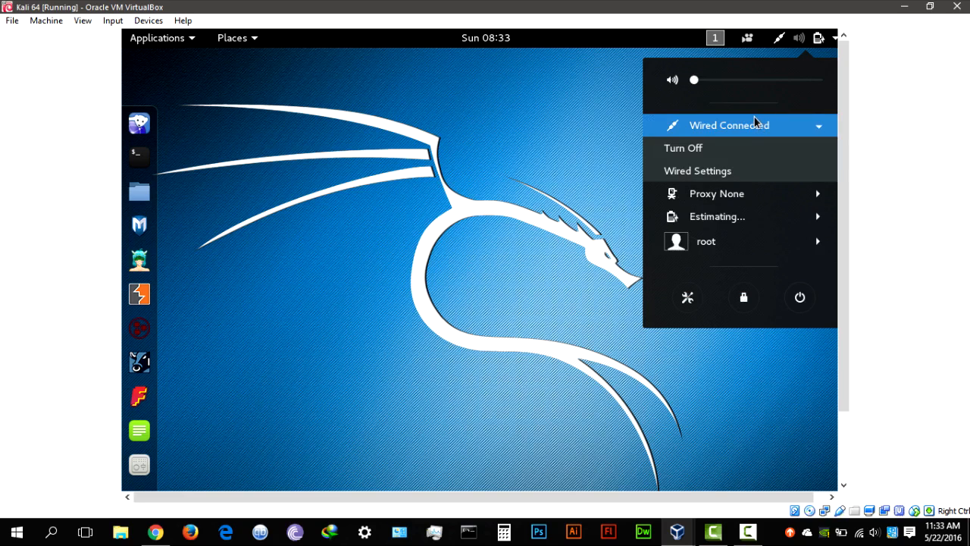
mouse_move(732, 125)
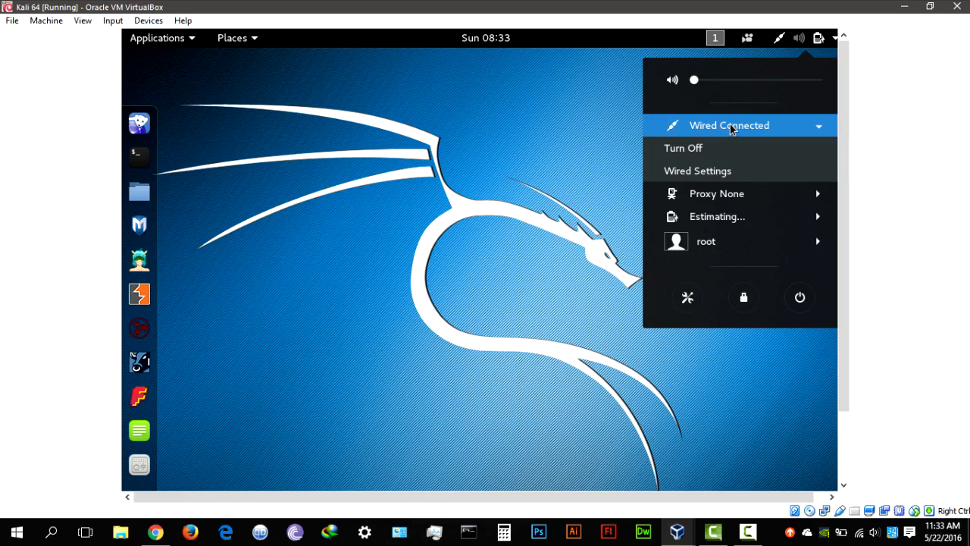
mouse_move(709, 136)
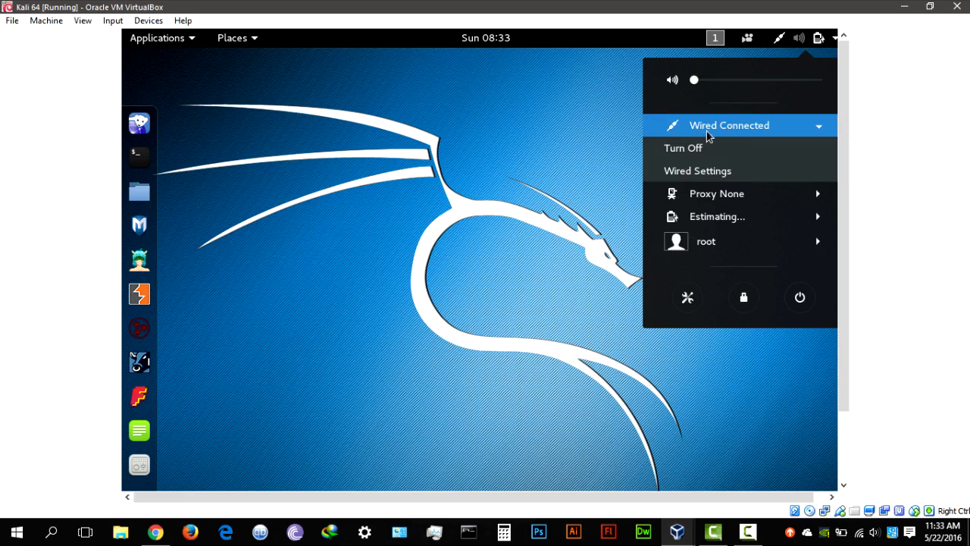
Dismiss the status menu and launch Iceweasel from the dock
click(250, 160)
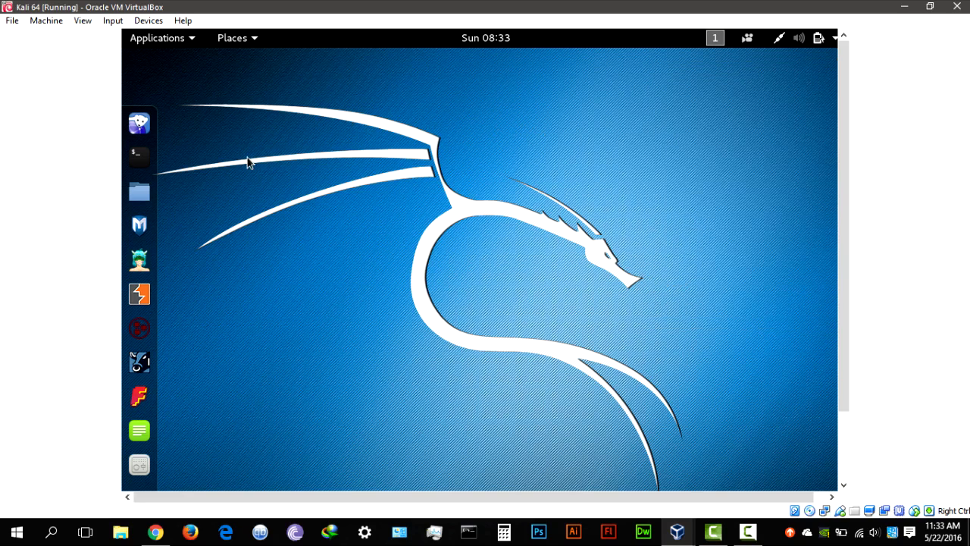
click(139, 123)
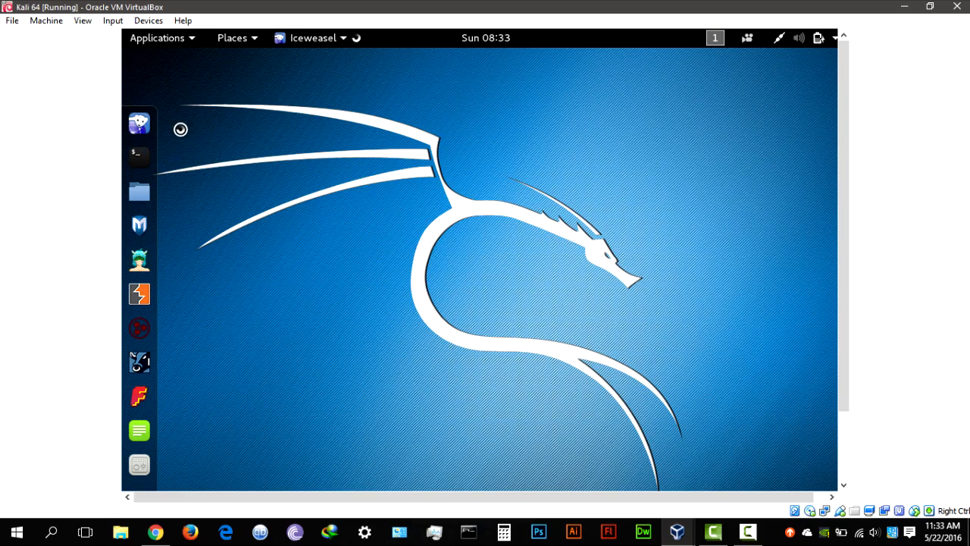
mouse_move(461, 115)
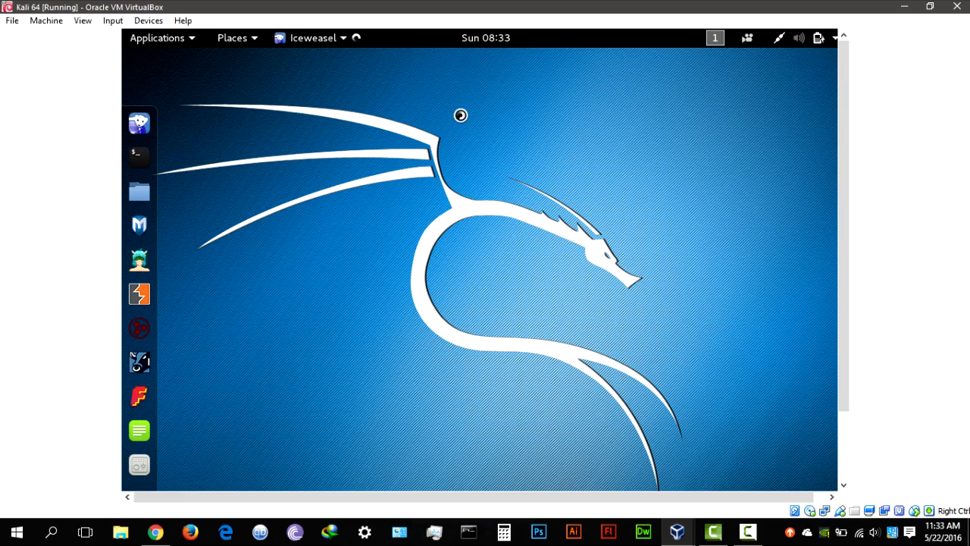
mouse_move(418, 86)
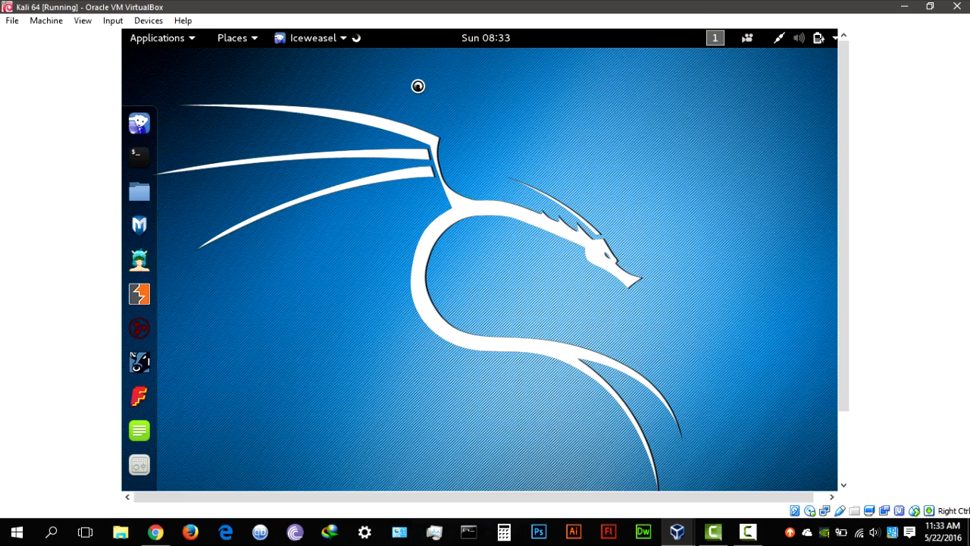
mouse_move(355, 71)
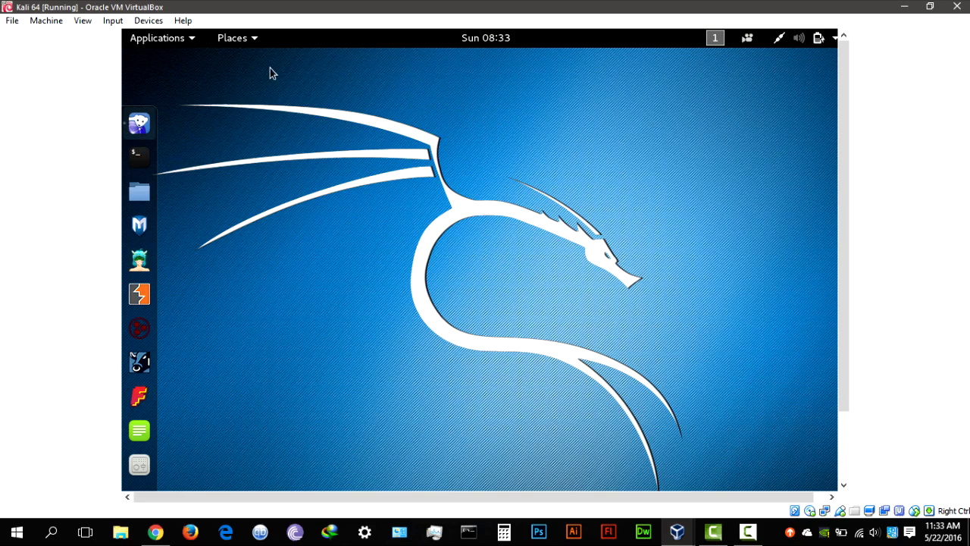
click(139, 123)
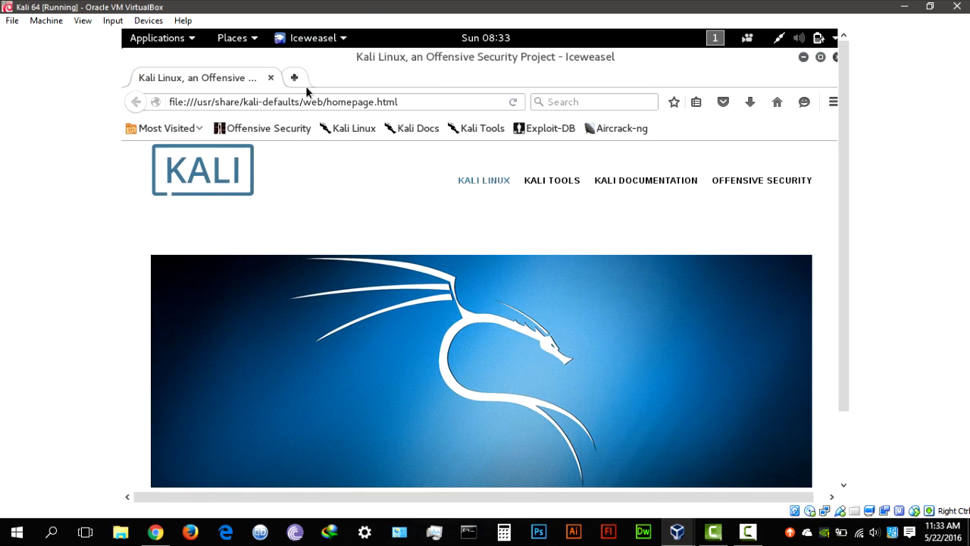
Load the Kali Docs bookmark (docs.kali.org) in a new tab and scroll down
click(294, 78)
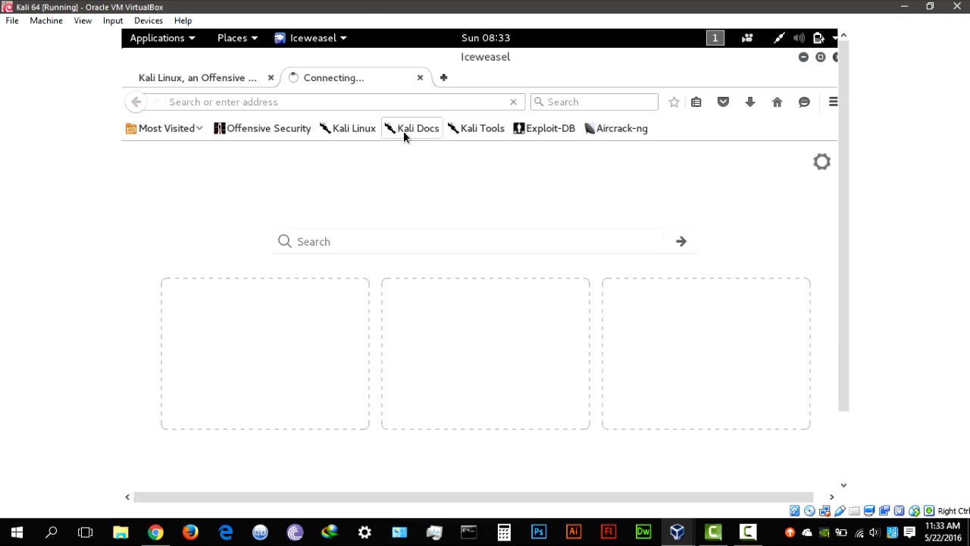
click(418, 129)
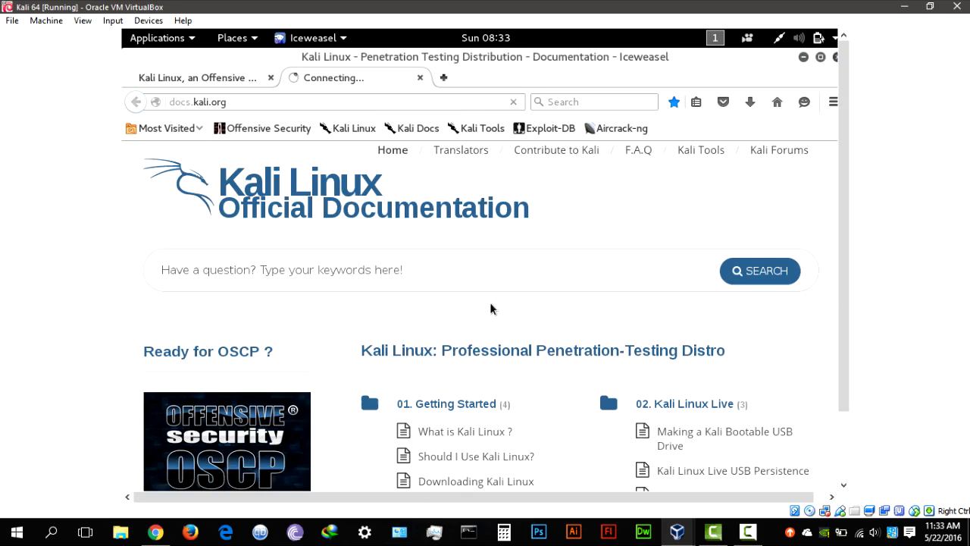
scroll(down, 3)
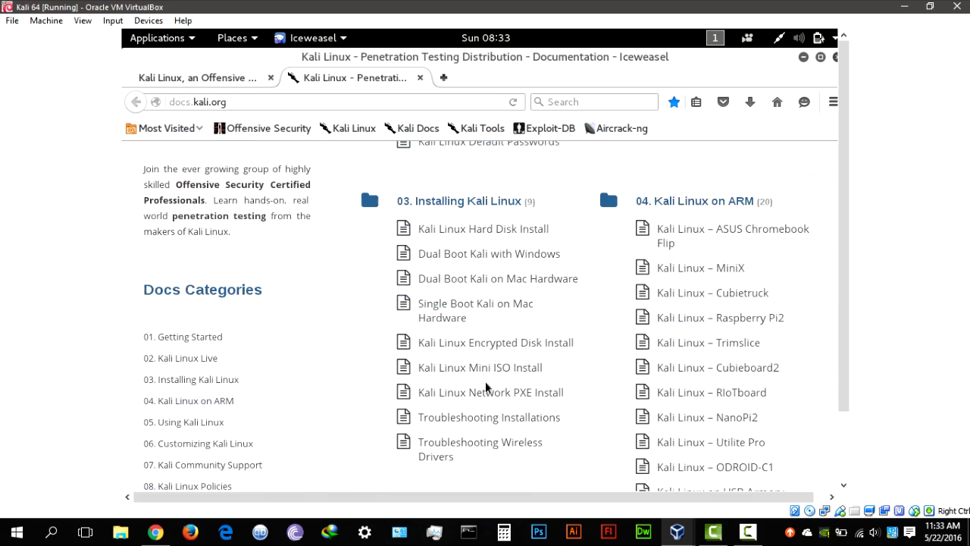
scroll(down, 3)
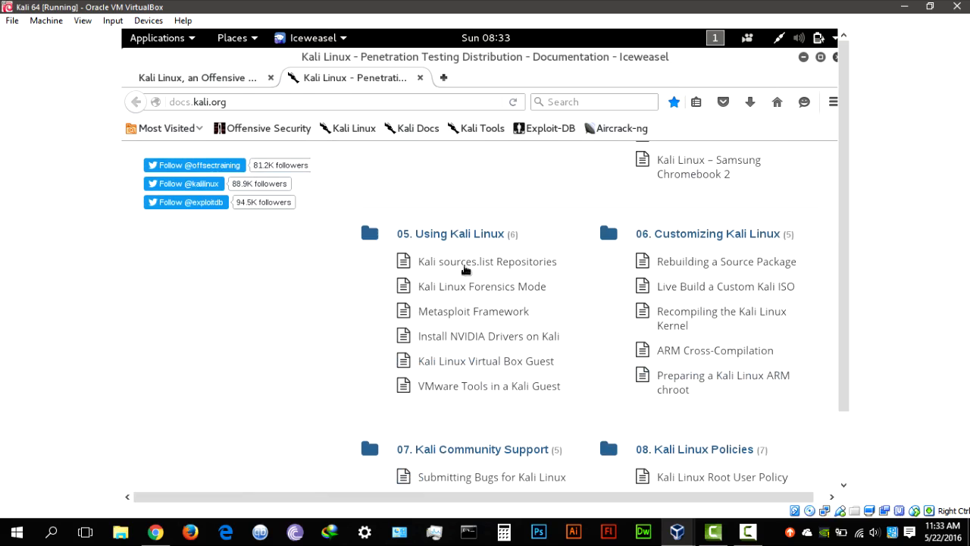
Open the Kali sources.list Repositories article, then load aircrack-ng.org in a third tab
click(488, 261)
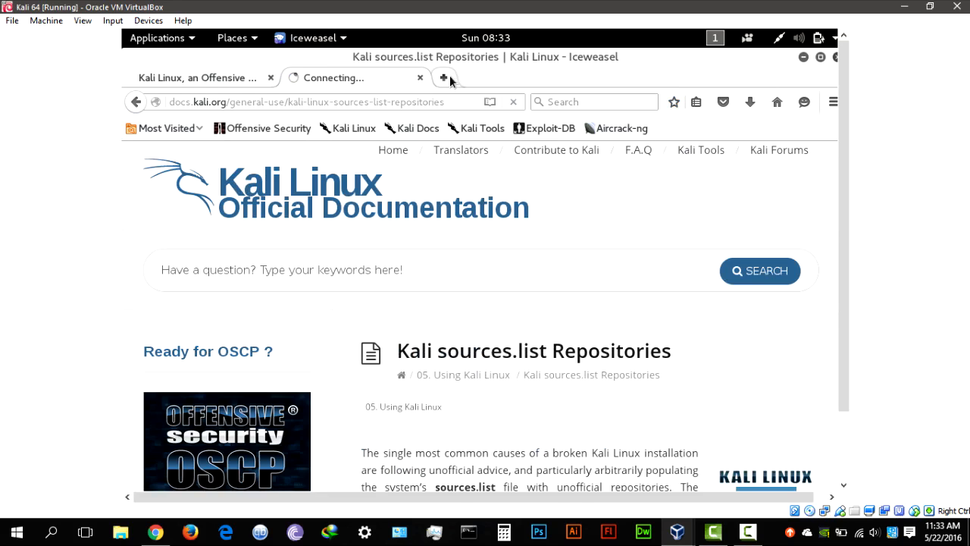
click(444, 77)
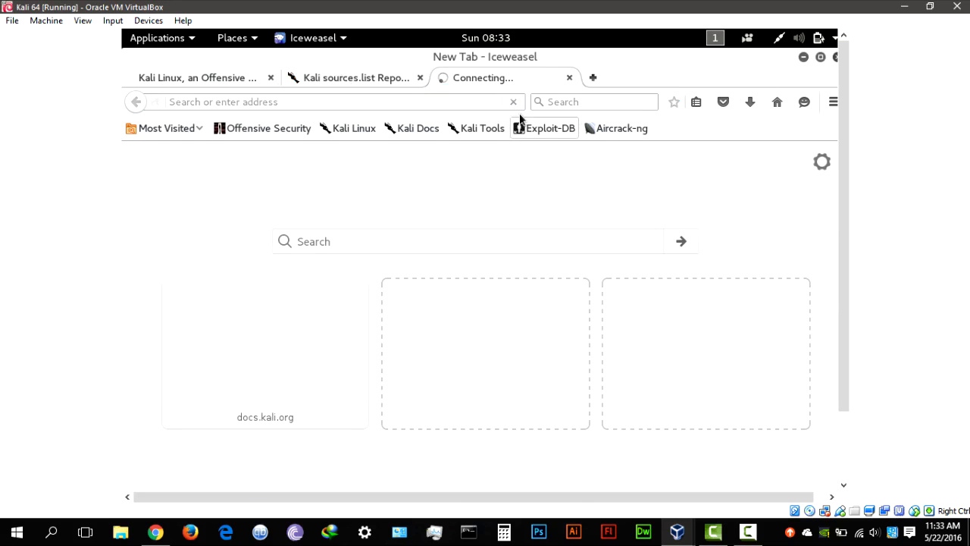
click(617, 128)
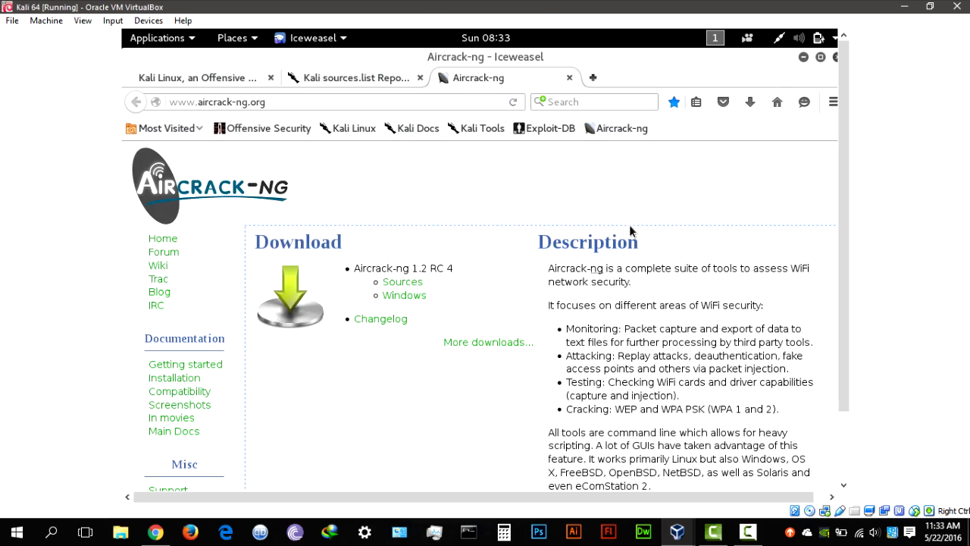
scroll(down, 3)
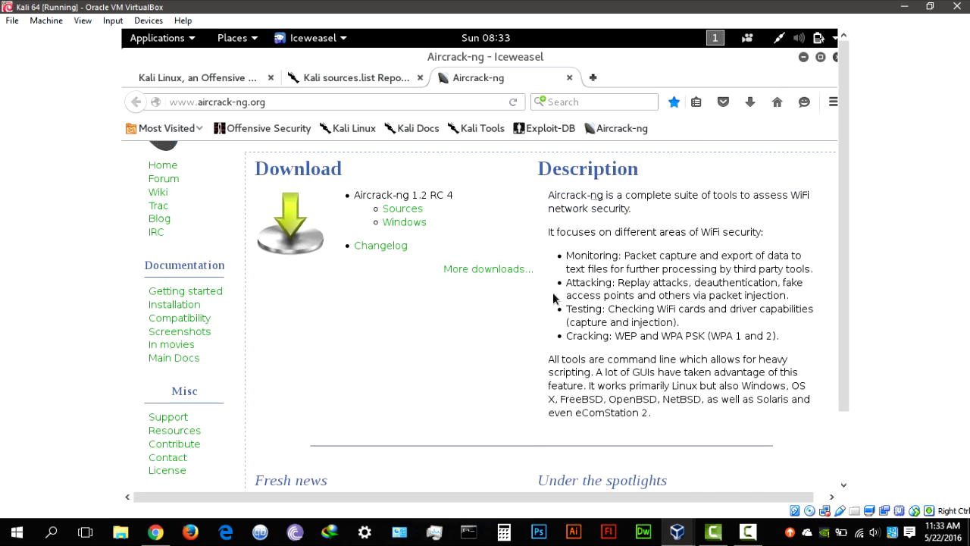
scroll(down, 3)
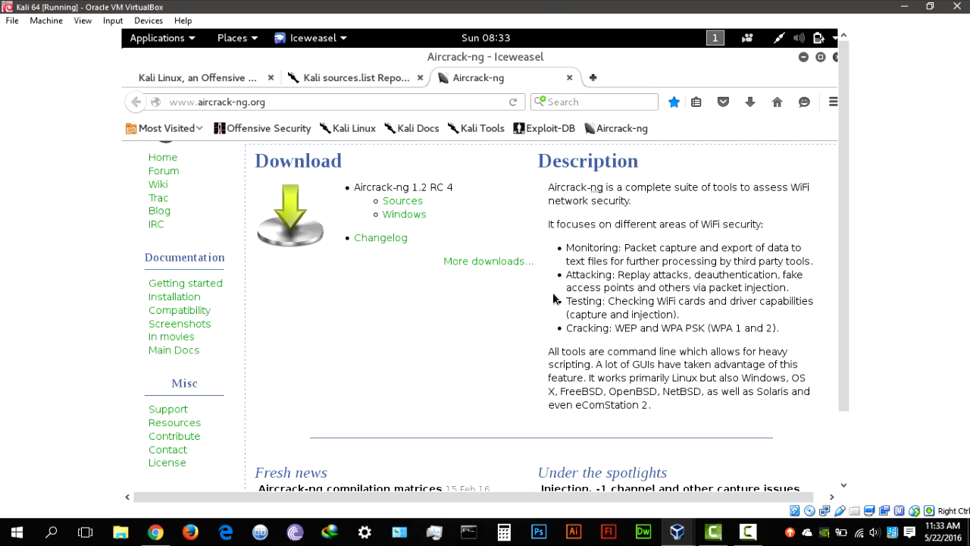
mouse_move(416, 53)
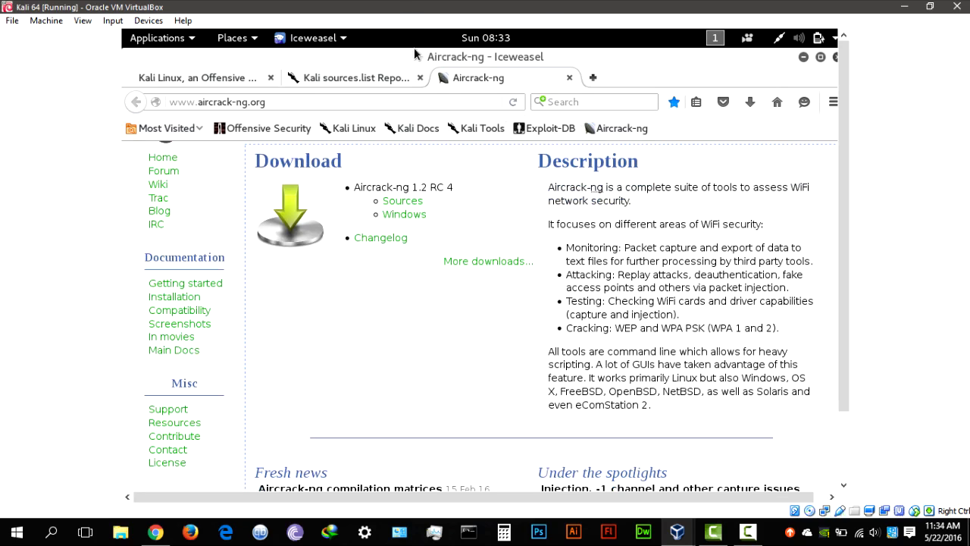
scroll(down, 3)
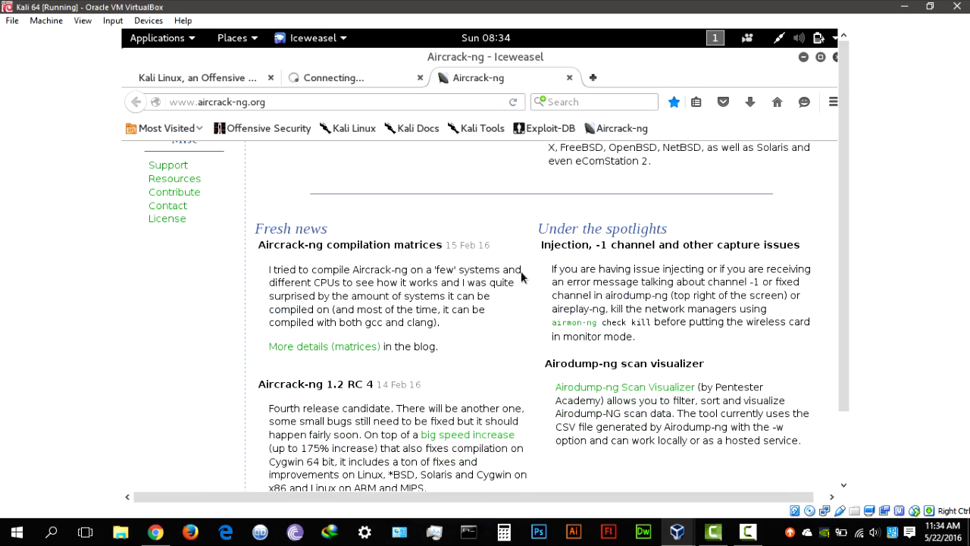
Switch to the sources.list Repositories tab and close the Aircrack-ng tab
click(351, 78)
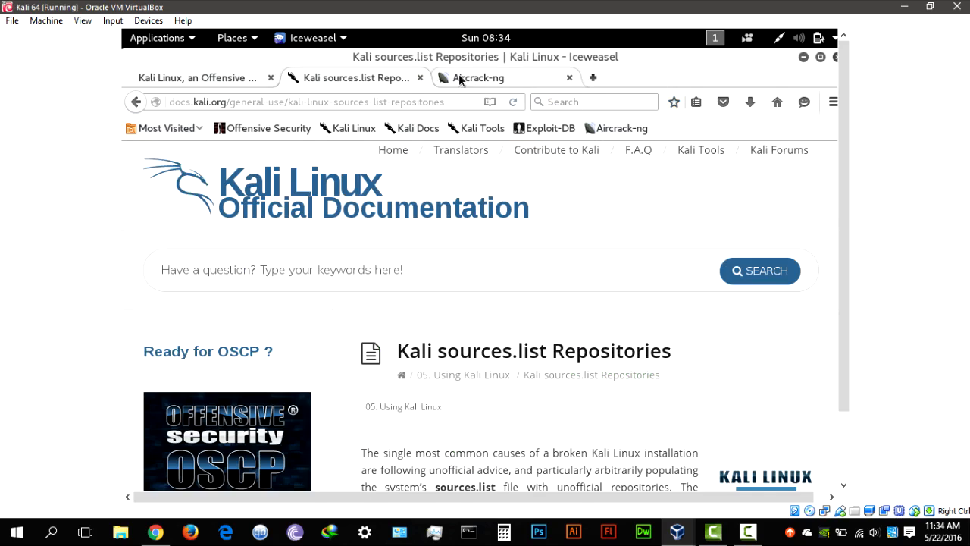
click(569, 77)
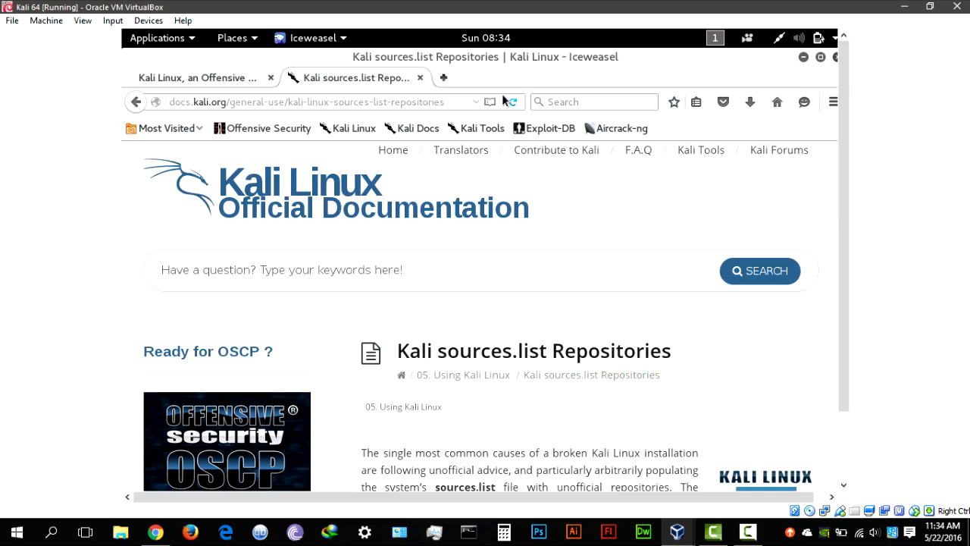
mouse_move(513, 102)
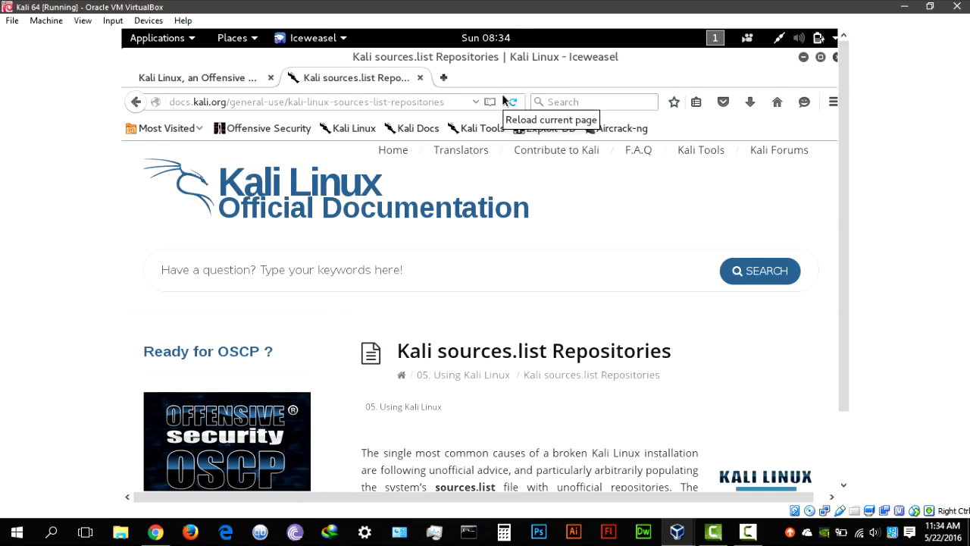
mouse_move(626, 60)
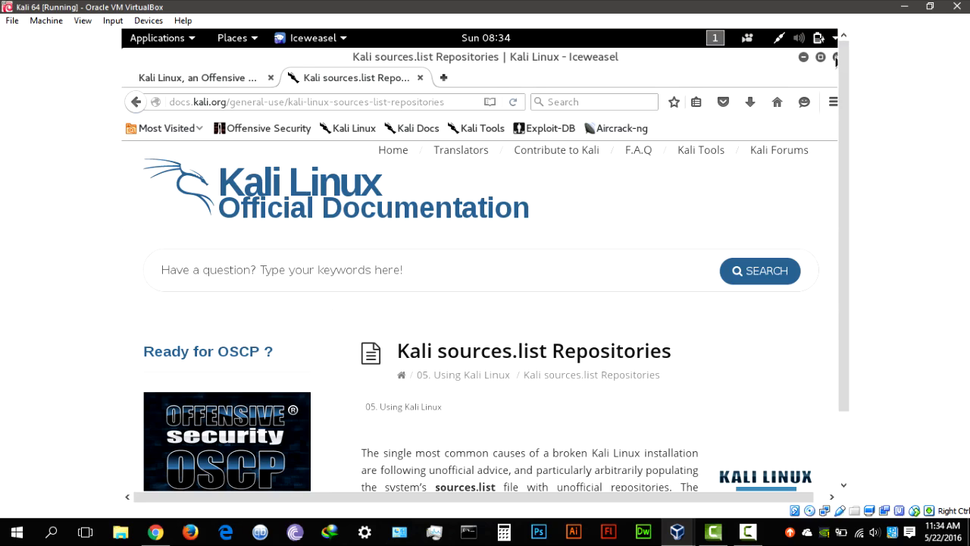
mouse_move(841, 61)
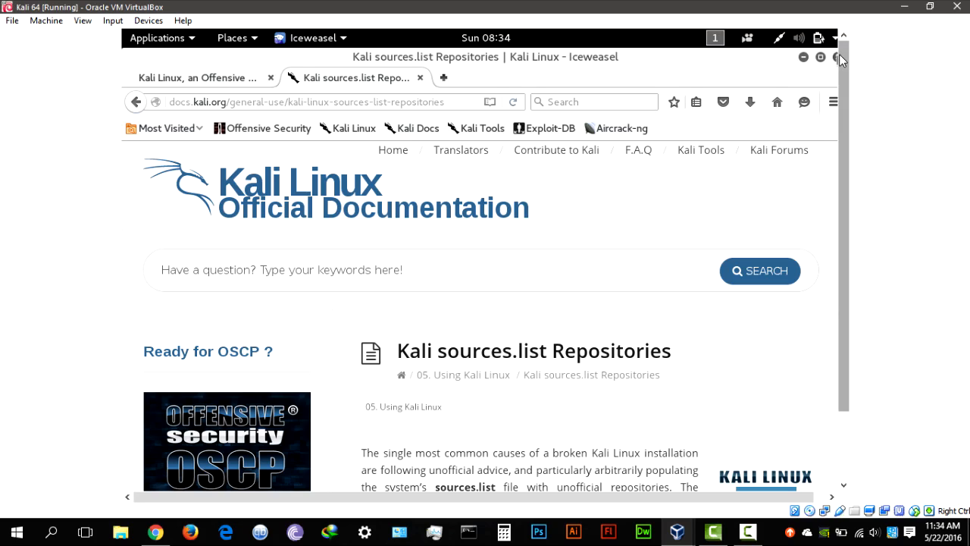